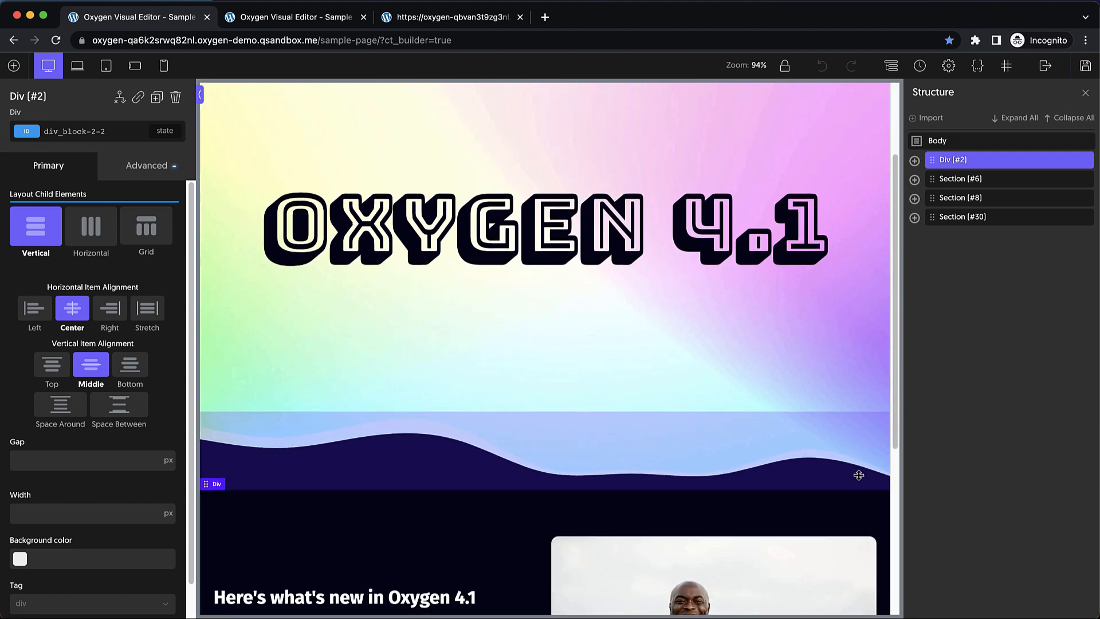
Step: Select the OXYGEN 4.1 hero Div #2 in Structure and export its JSON
{"action": "scroll", "scroll_direction": "down", "scroll_amount": 3}
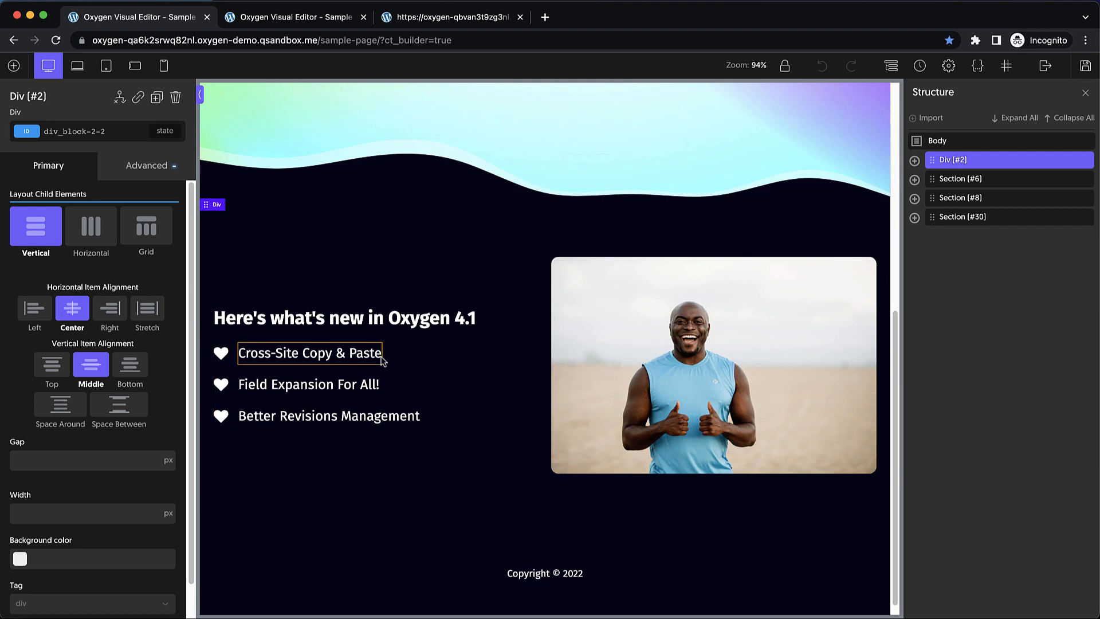
{"action": "left_click", "coordinate": [308, 352]}
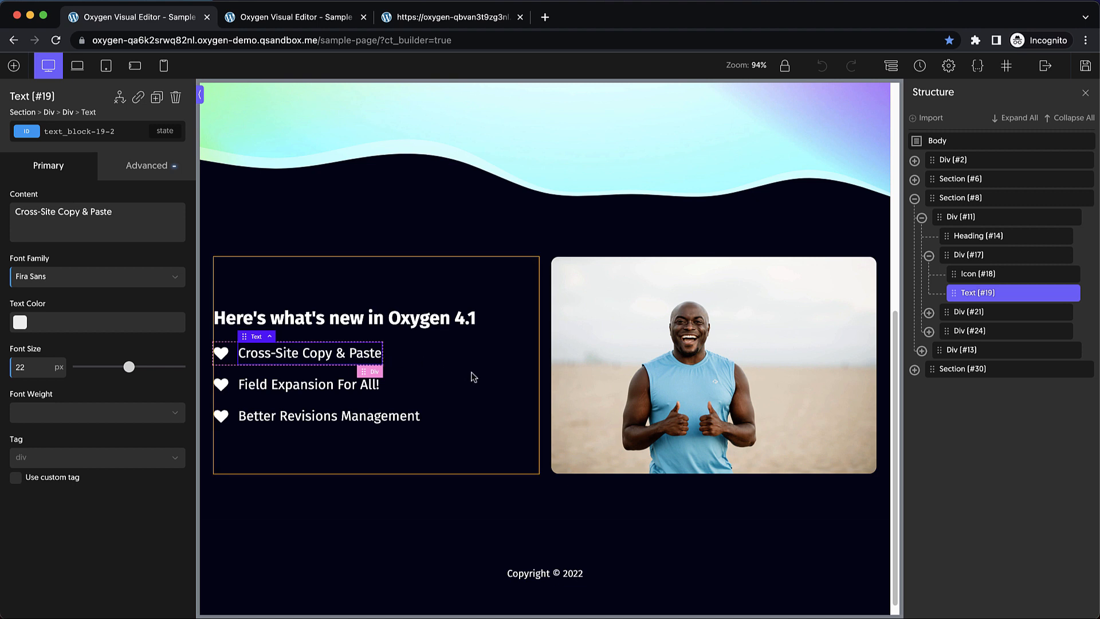
{"action": "scroll", "scroll_direction": "down", "scroll_amount": 3}
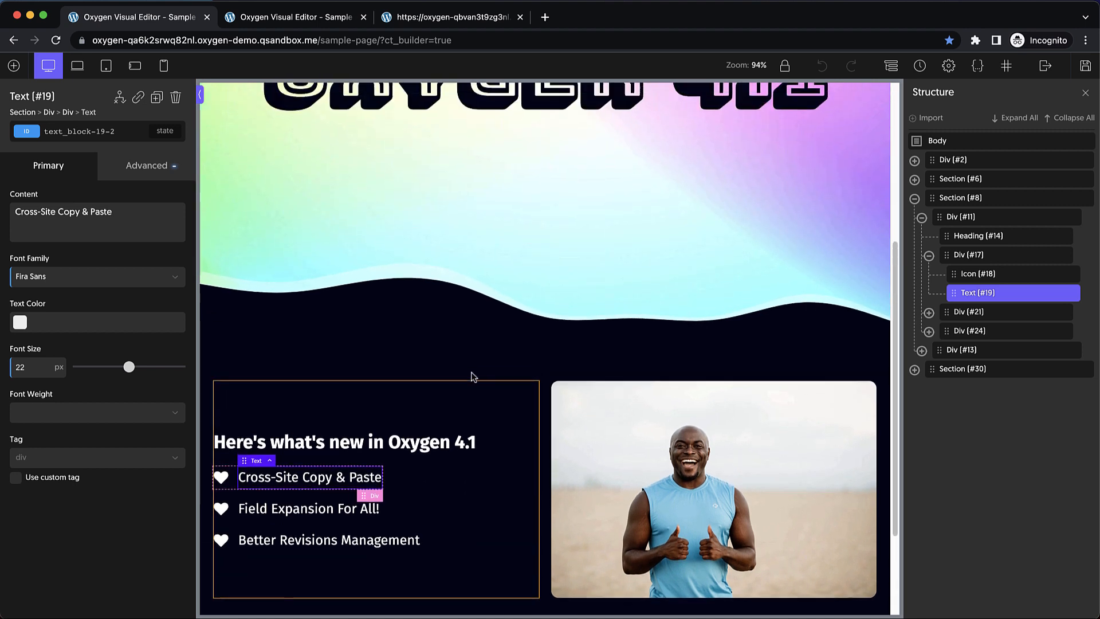
{"action": "scroll", "scroll_direction": "down", "scroll_amount": 3}
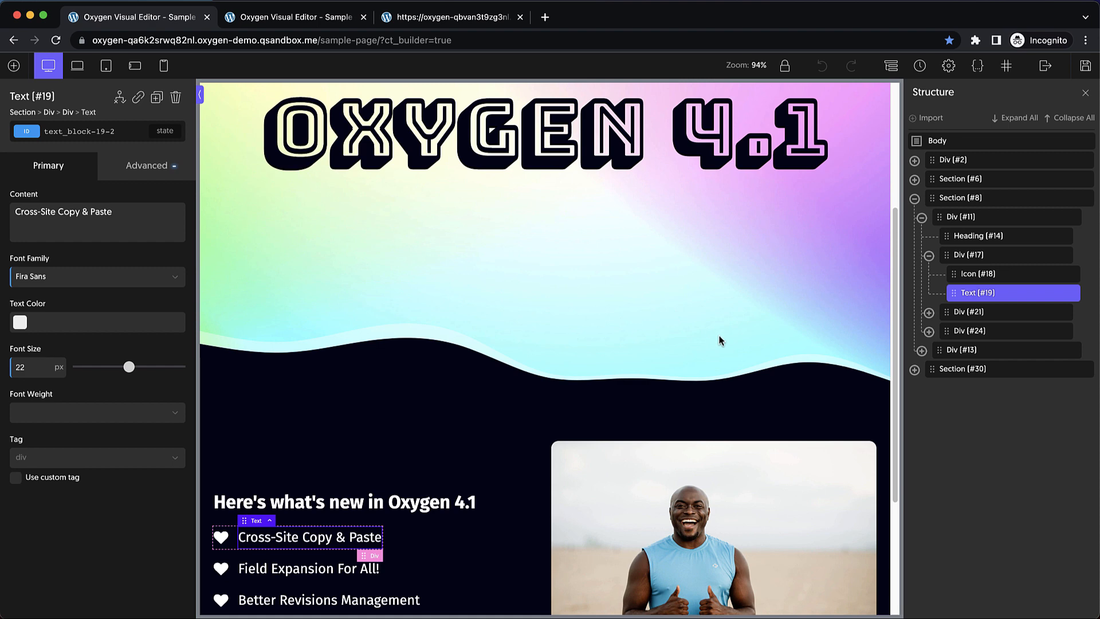
{"action": "left_click", "coordinate": [956, 159]}
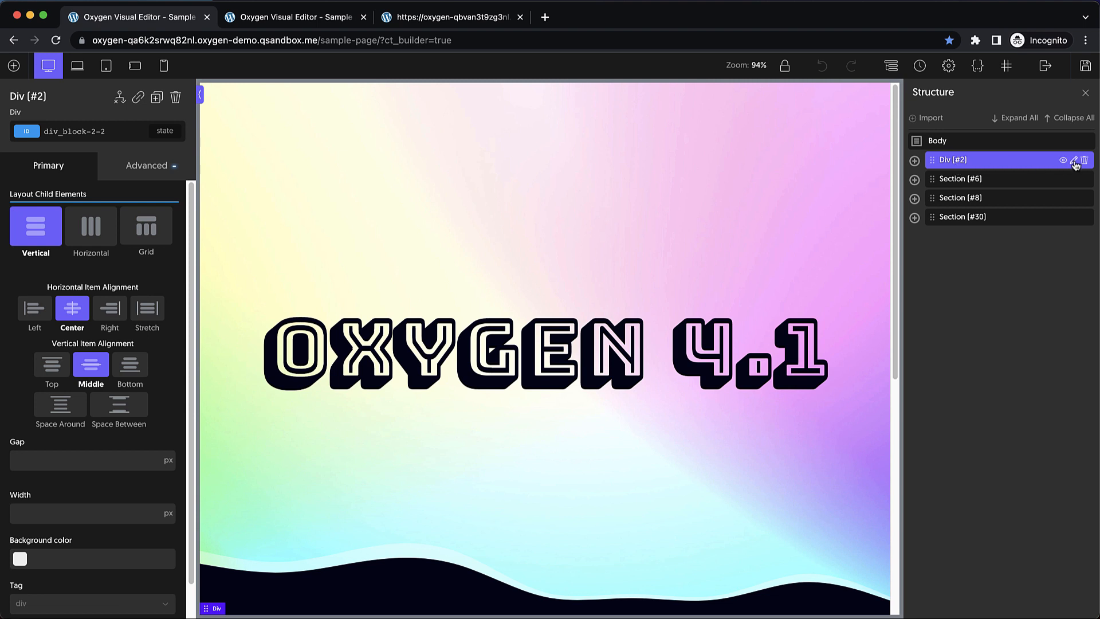
{"action": "left_click", "coordinate": [1075, 160]}
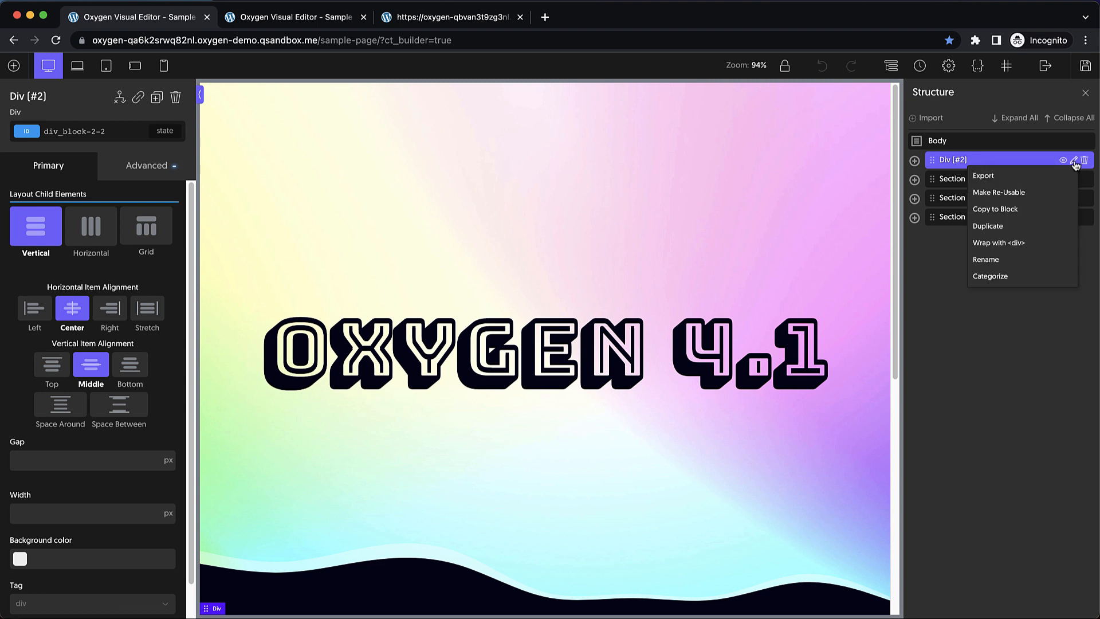
{"action": "mouse_move", "coordinate": [1006, 181]}
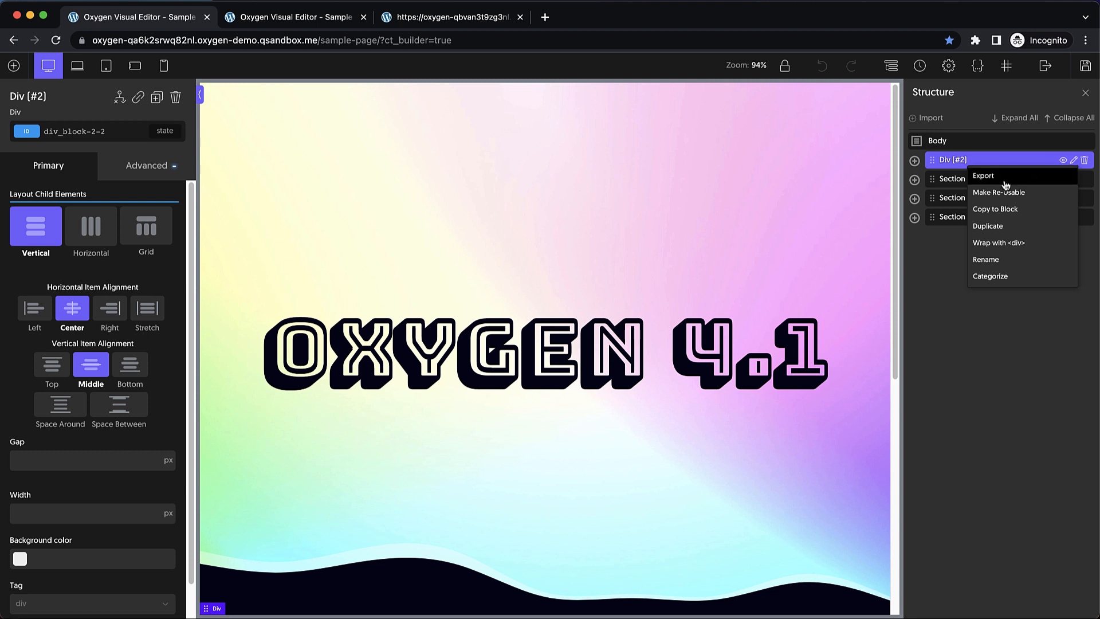
{"action": "left_click", "coordinate": [983, 176]}
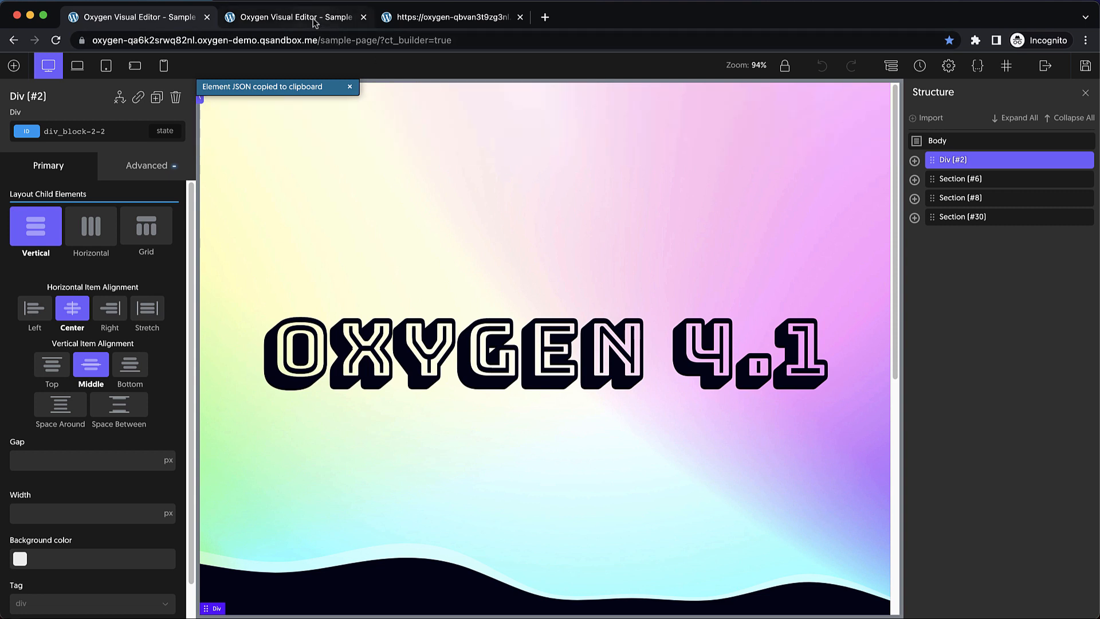
Step: On the second site's editor, import the pasted hero block JSON from the Structure panel
{"action": "left_click", "coordinate": [453, 17]}
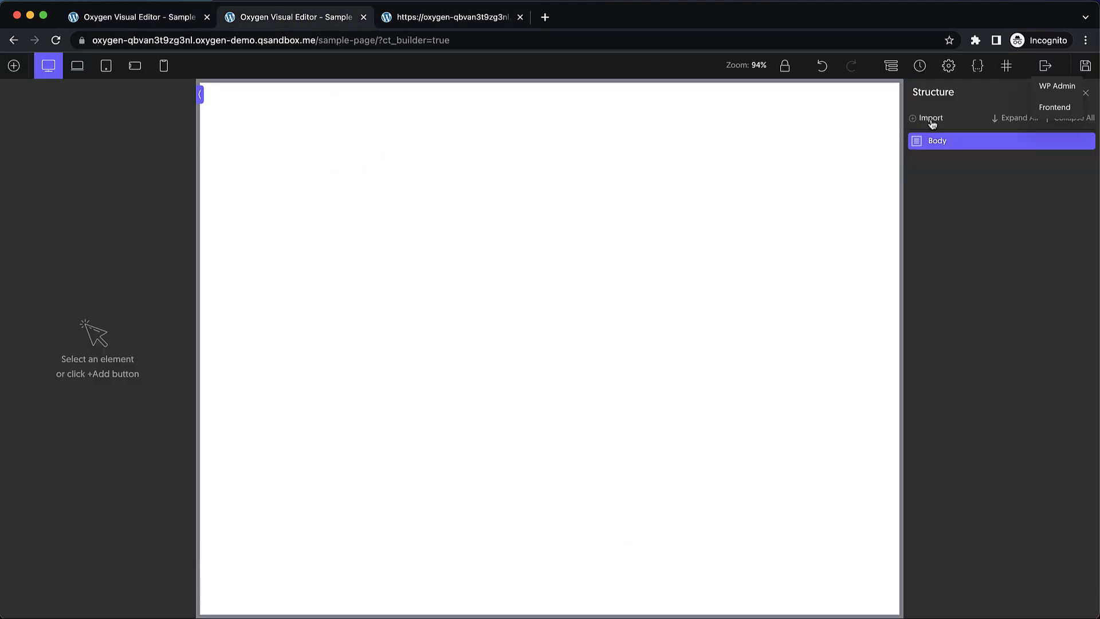
{"action": "left_click", "coordinate": [930, 118]}
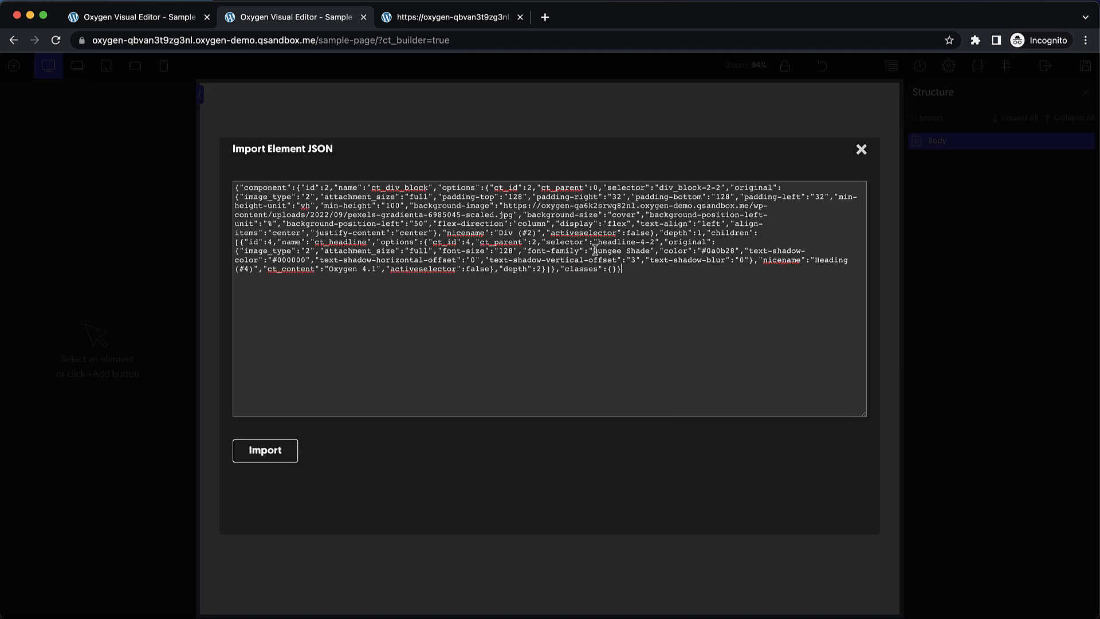
{"action": "left_click", "coordinate": [265, 450]}
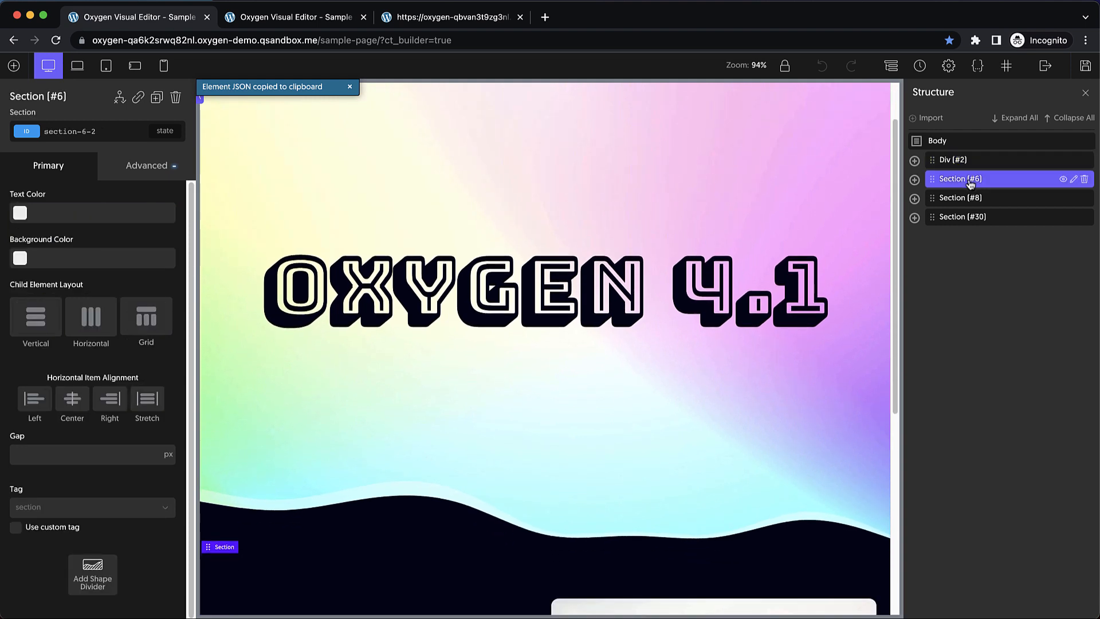
{"action": "mouse_move", "coordinate": [470, 22]}
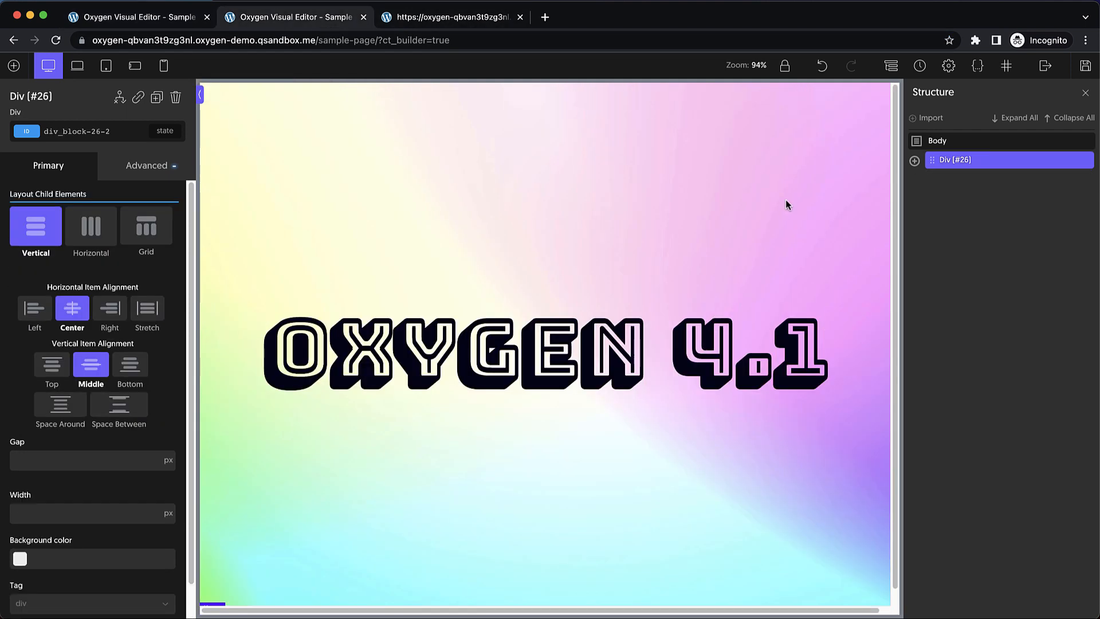
Step: Select the page body on the second site and import the next section's pasted JSON
{"action": "left_click", "coordinate": [937, 141]}
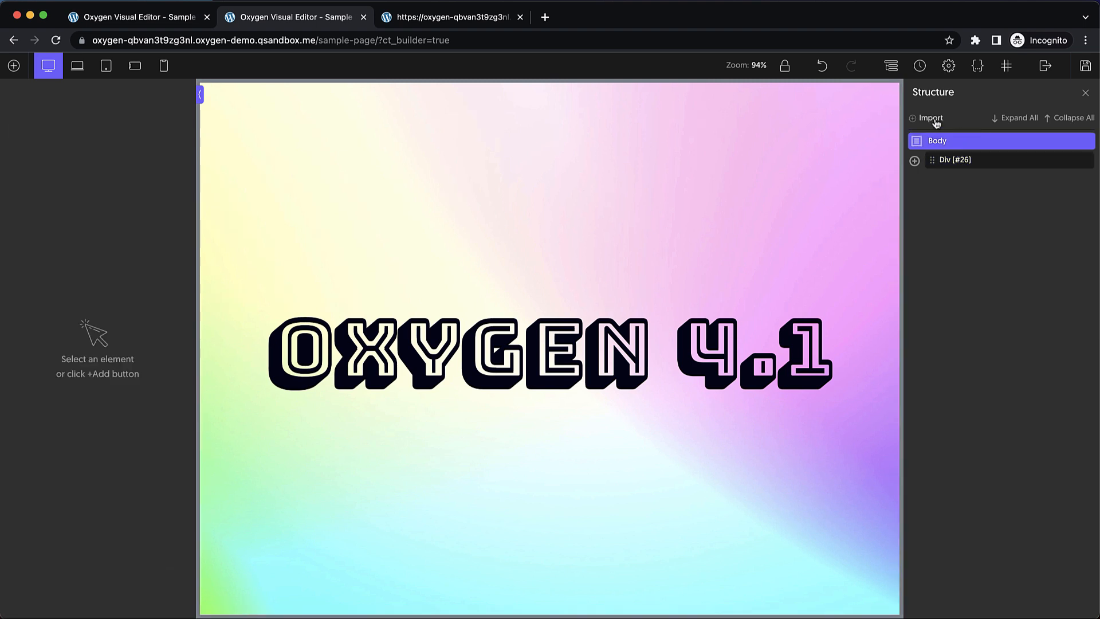
{"action": "left_click", "coordinate": [929, 117]}
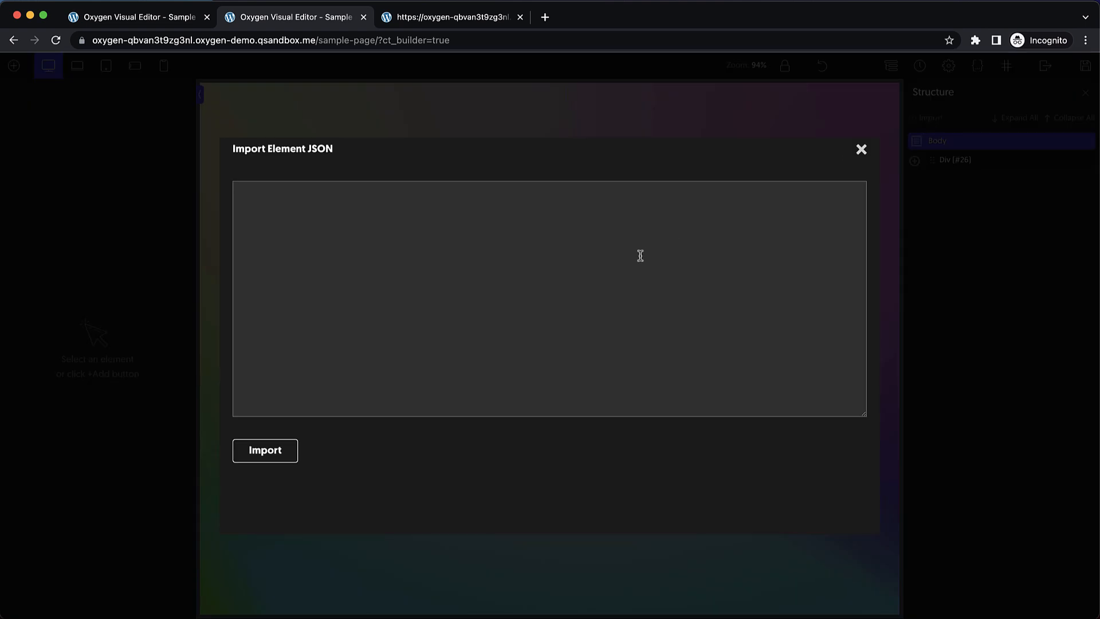
{"action": "left_click", "coordinate": [265, 450]}
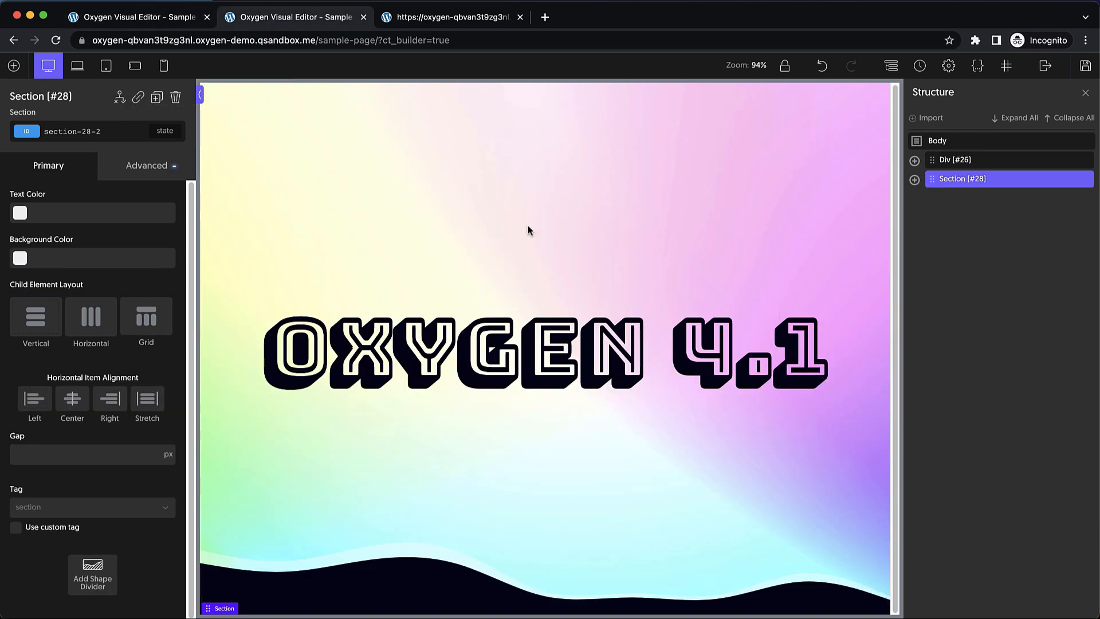
Step: Export the copyright footer Section #30 from the original site and import it on the second site
{"action": "left_click", "coordinate": [929, 118]}
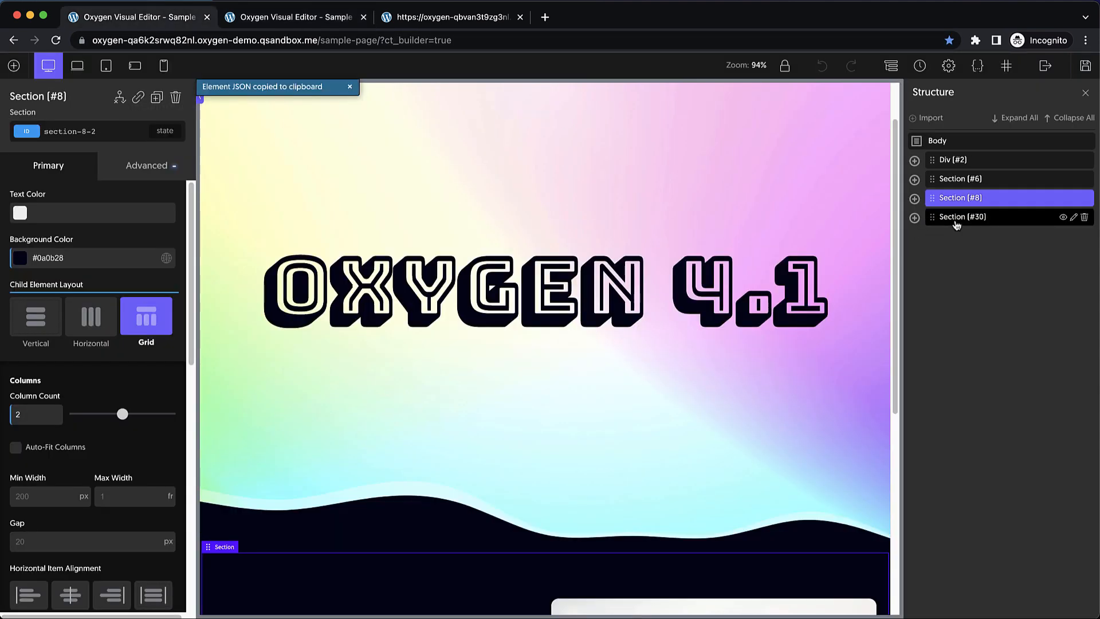
{"action": "left_click", "coordinate": [962, 216]}
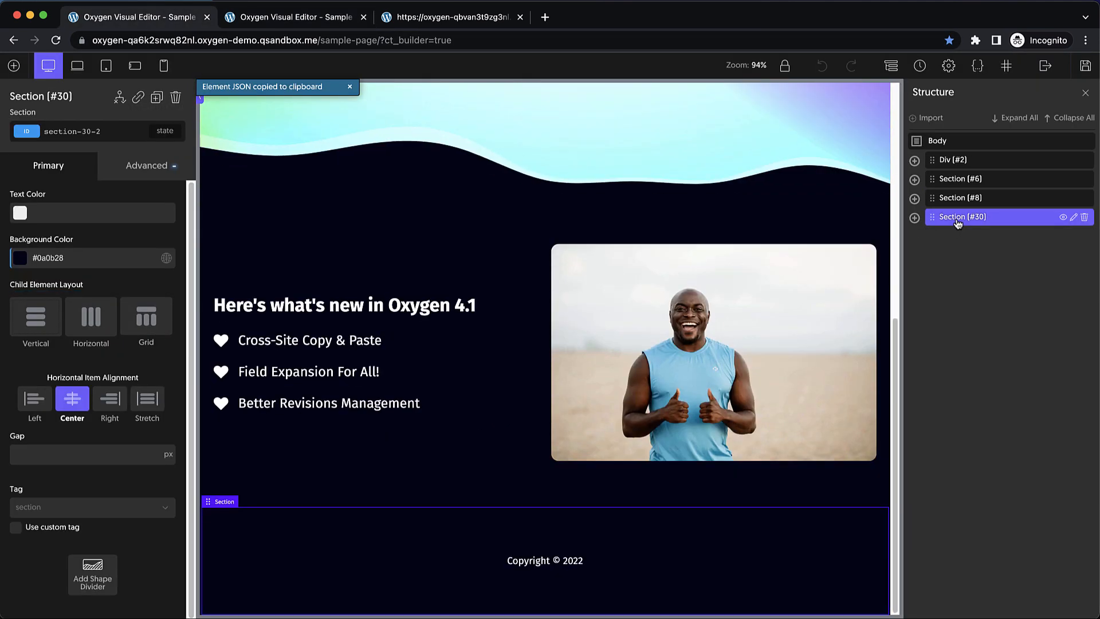
{"action": "left_click", "coordinate": [929, 117]}
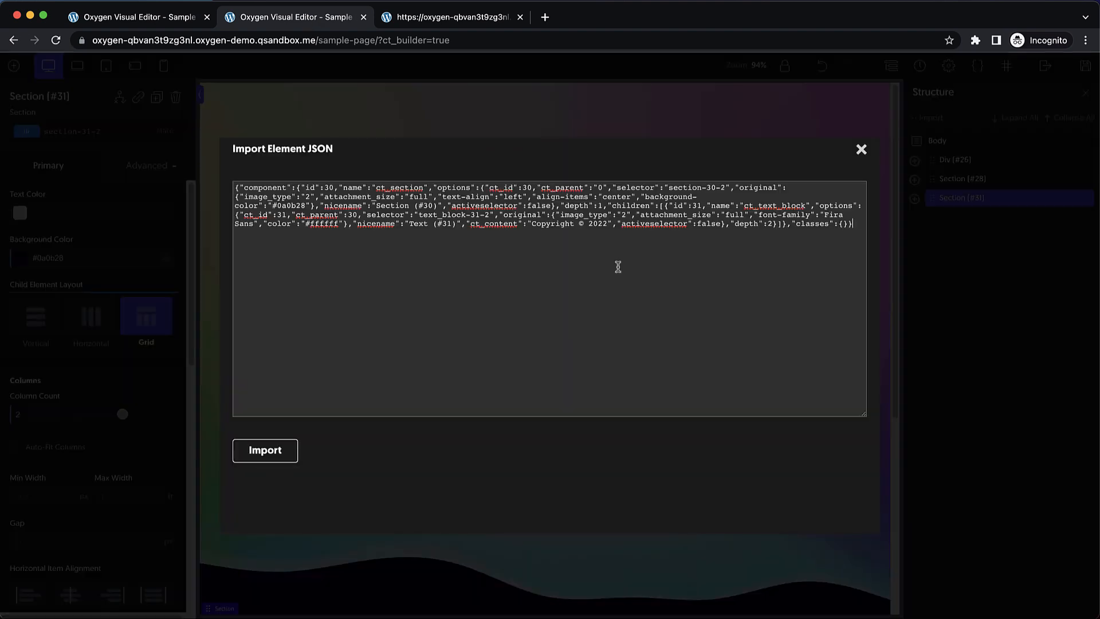
{"action": "left_click", "coordinate": [265, 449]}
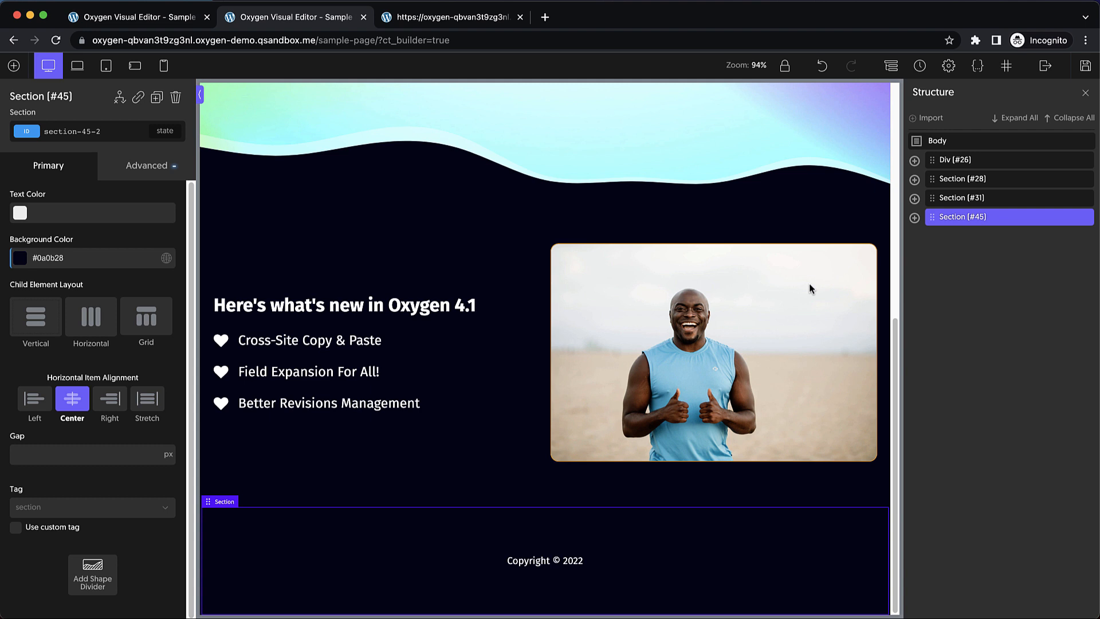
Step: Point Image #29 at the portrait photo (ID 9) from the site's Media Library
{"action": "left_click", "coordinate": [713, 351]}
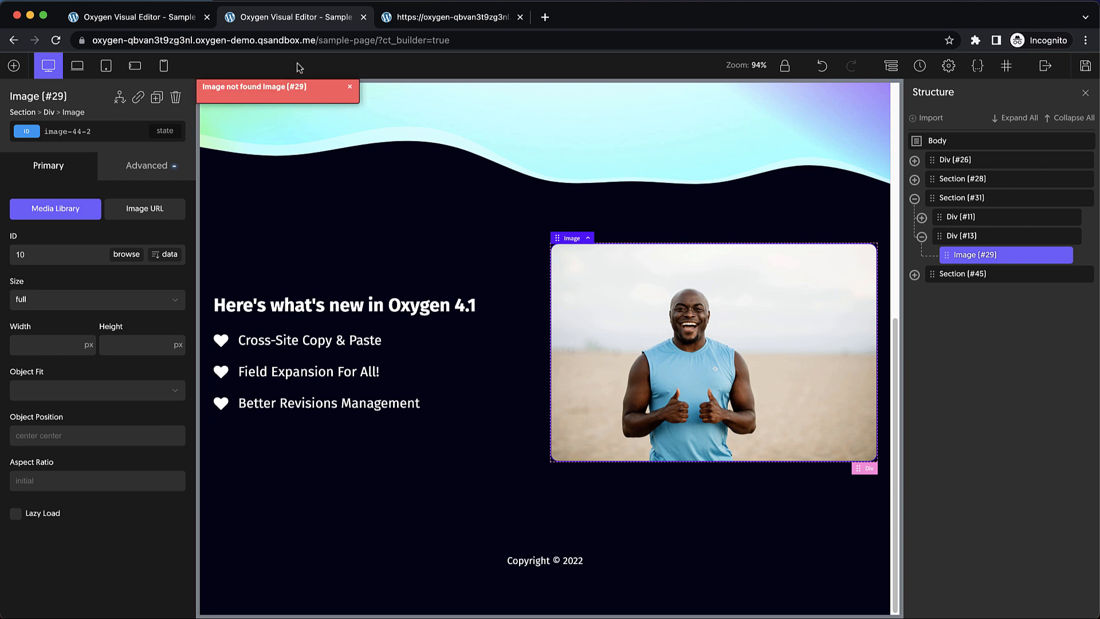
{"action": "left_click", "coordinate": [349, 88]}
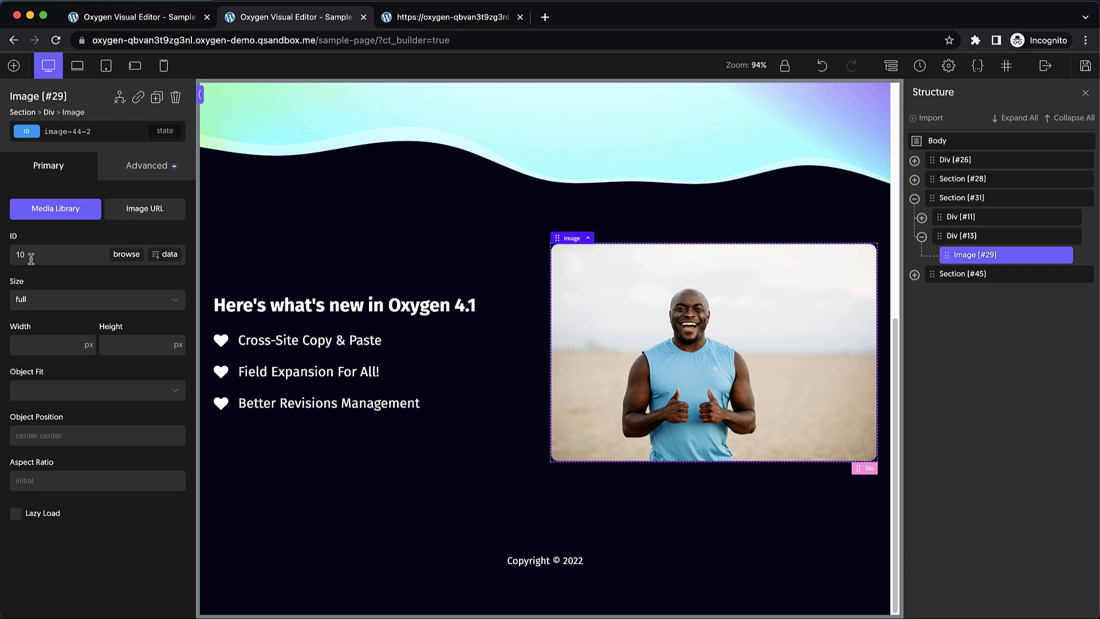
{"action": "mouse_move", "coordinate": [126, 261]}
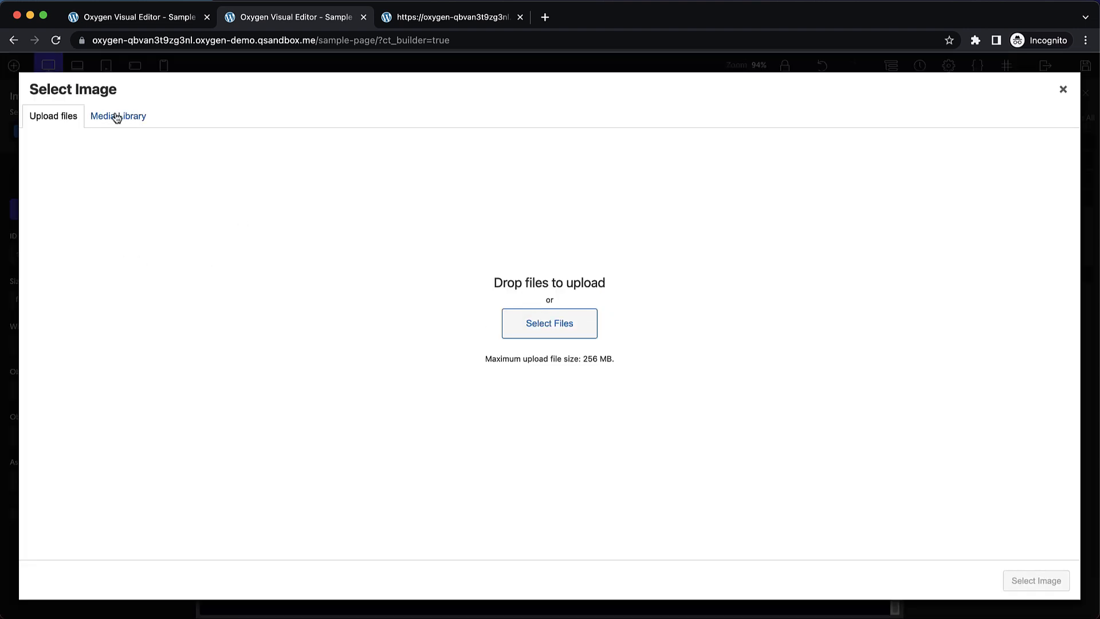
{"action": "left_click", "coordinate": [118, 116]}
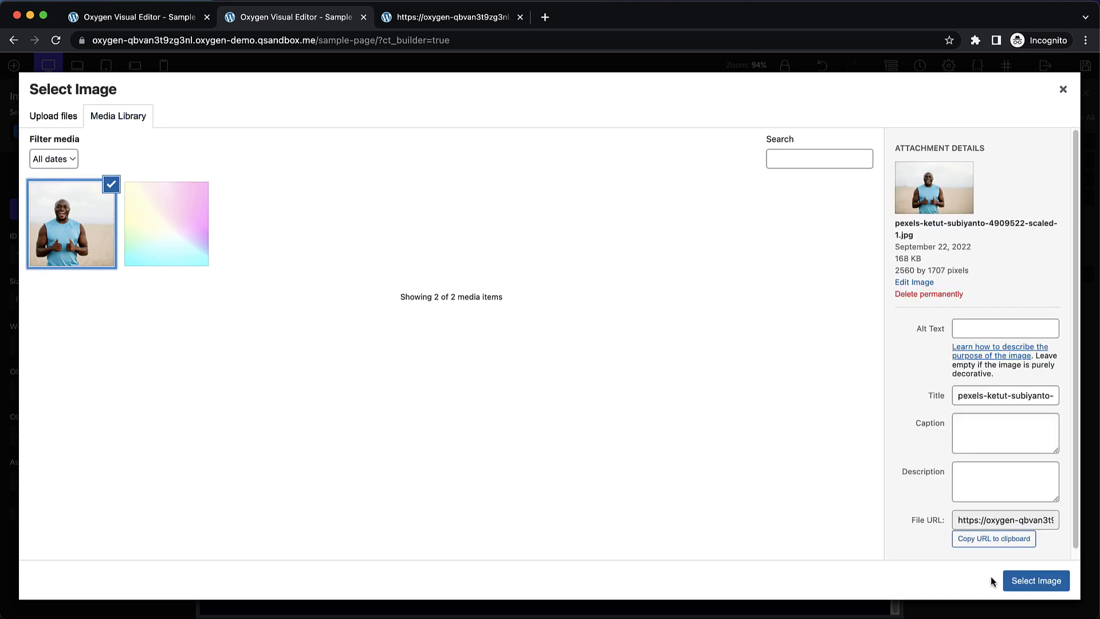
{"action": "left_click", "coordinate": [1036, 580]}
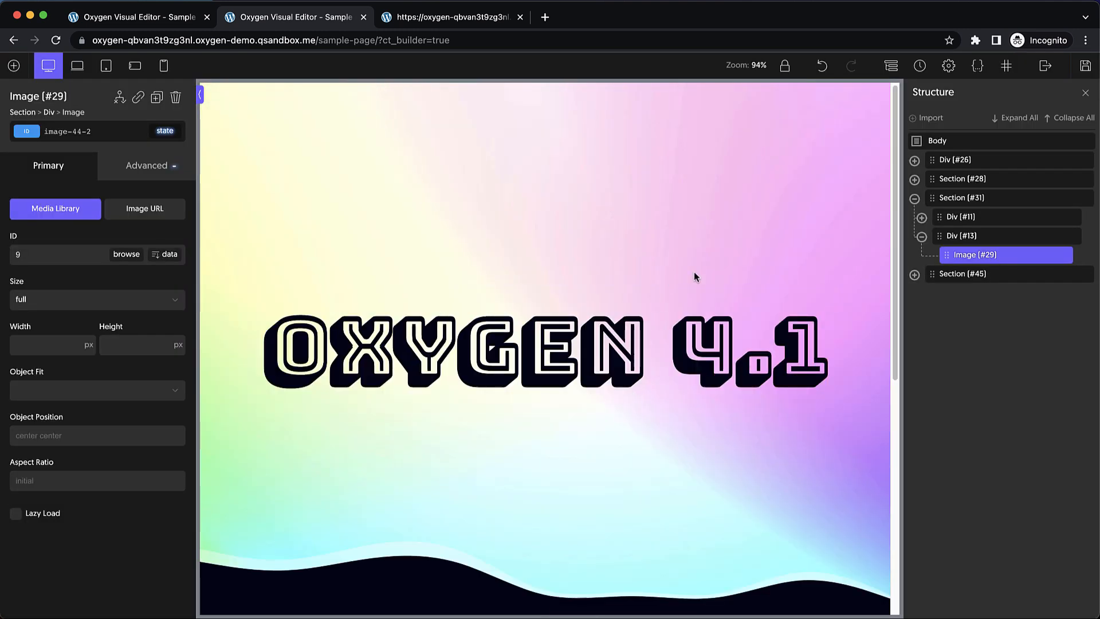
Step: Reload the live Sample Page, scroll through the imported design, and return to the editor
{"action": "left_click", "coordinate": [453, 16]}
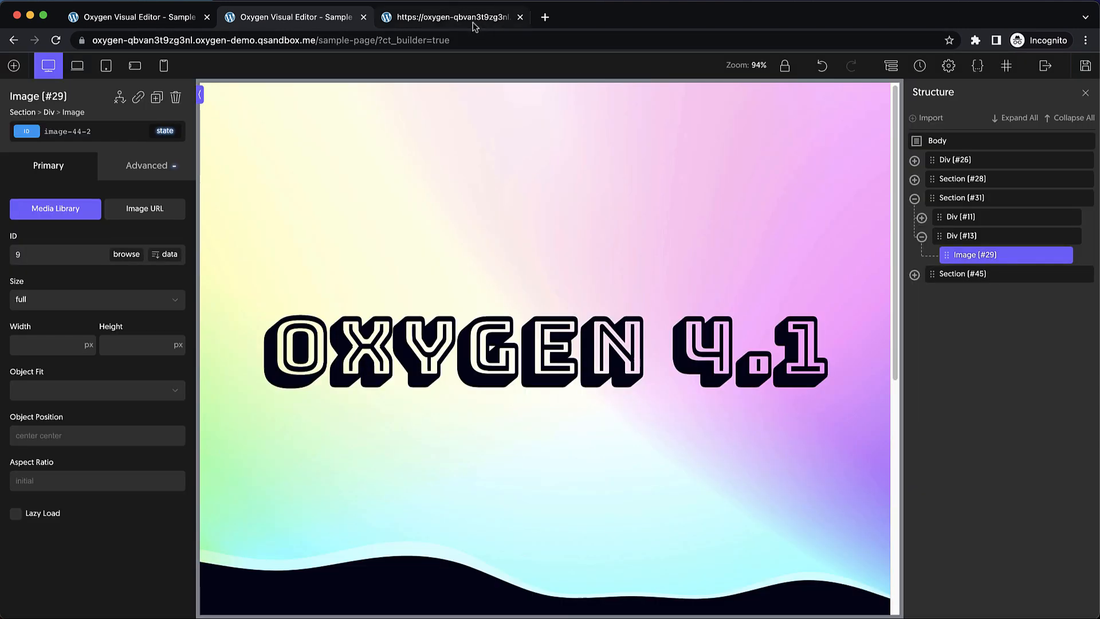
{"action": "left_click", "coordinate": [452, 16]}
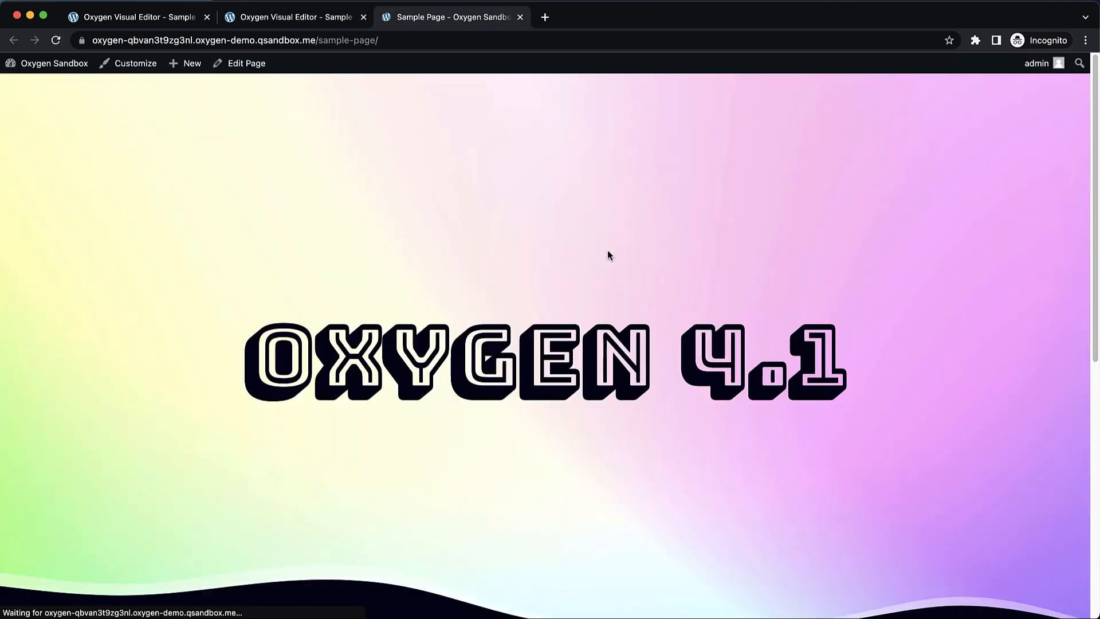
{"action": "scroll", "scroll_direction": "down", "scroll_amount": 3}
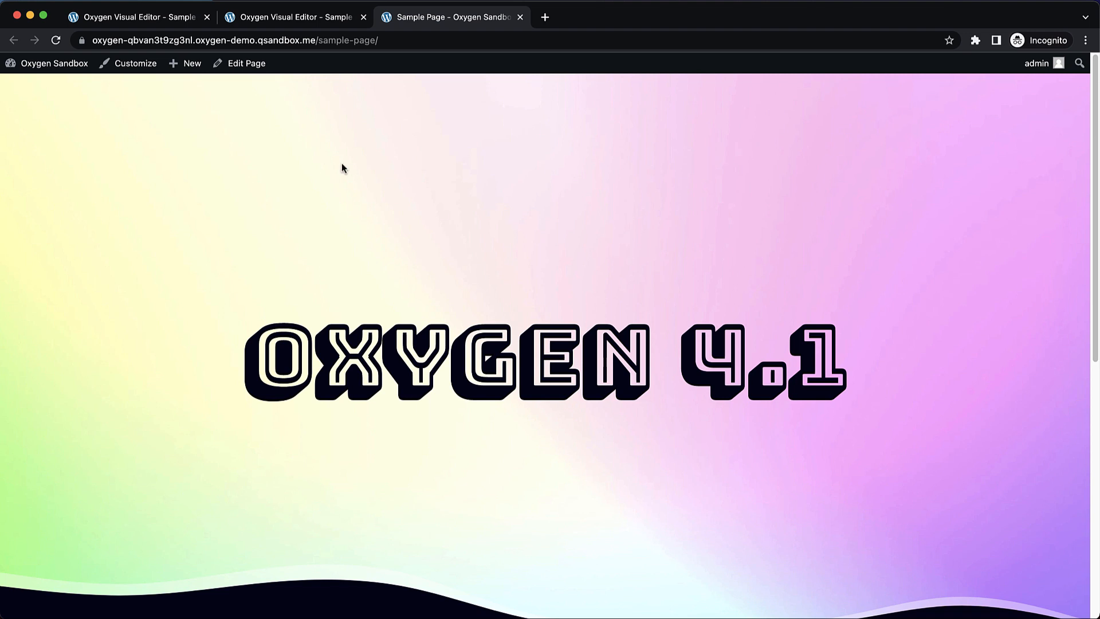
{"action": "left_click", "coordinate": [295, 16]}
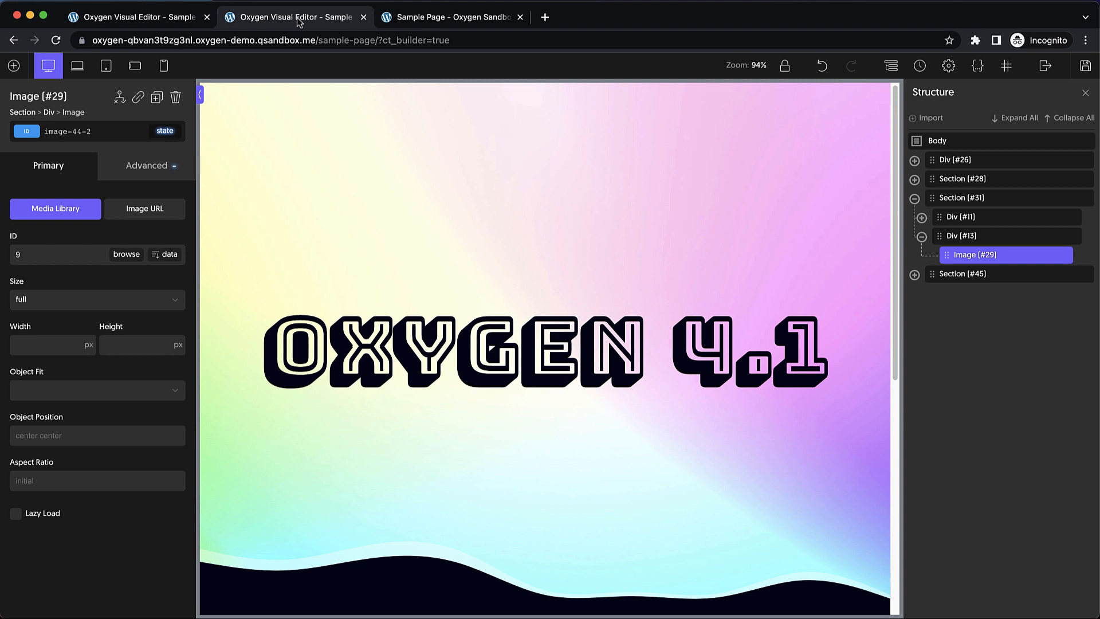
{"action": "mouse_move", "coordinate": [495, 239]}
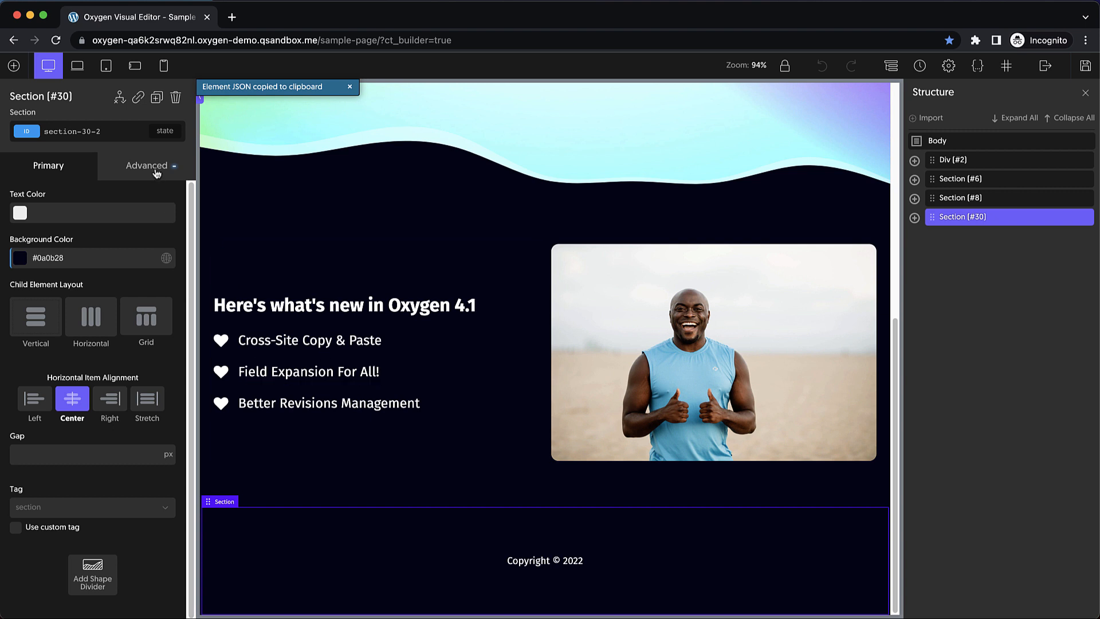
Step: Show Section #30's Advanced > Size & Spacing: 75 px top/bottom, 20 px side padding
{"action": "left_click", "coordinate": [146, 166]}
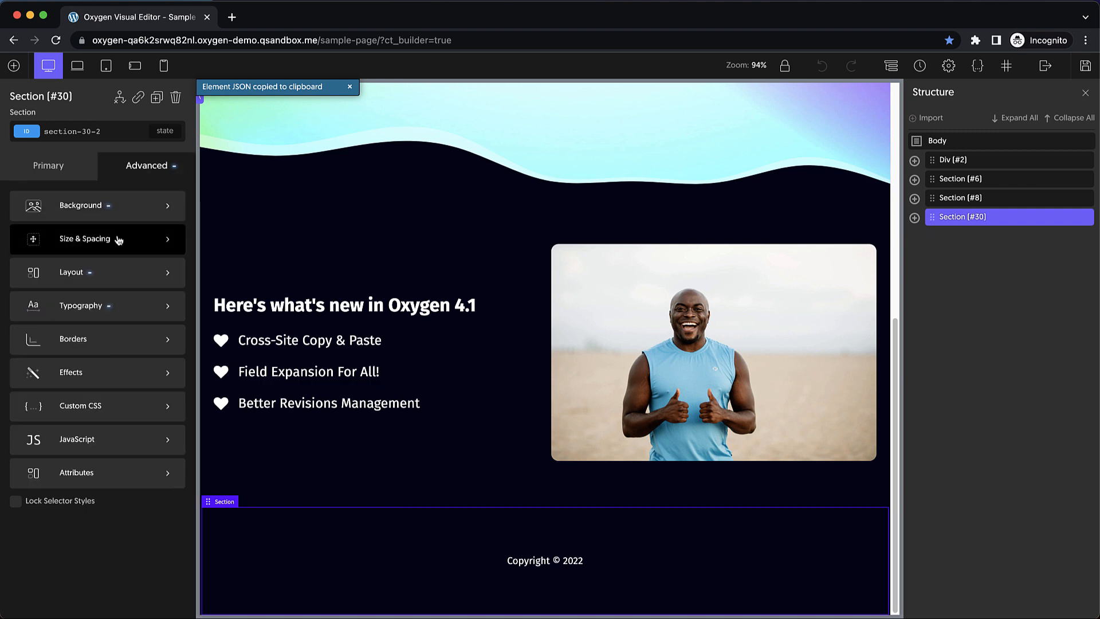
{"action": "left_click", "coordinate": [84, 239]}
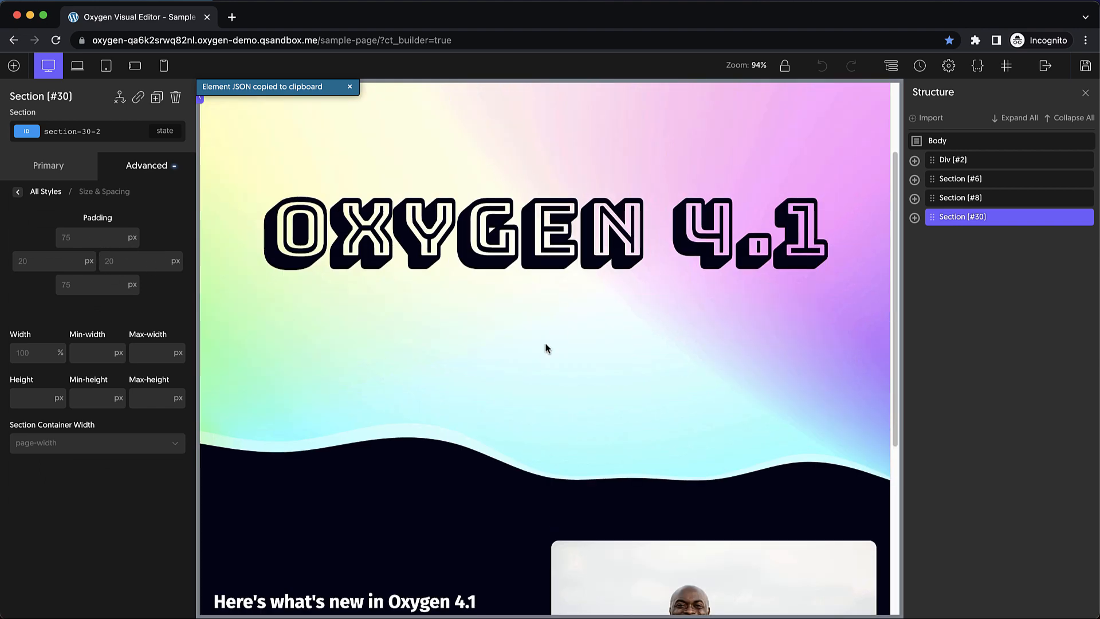
Step: Set hero Div #2's left padding to calc(50px - 32px) in Size & Spacing
{"action": "left_click", "coordinate": [956, 159]}
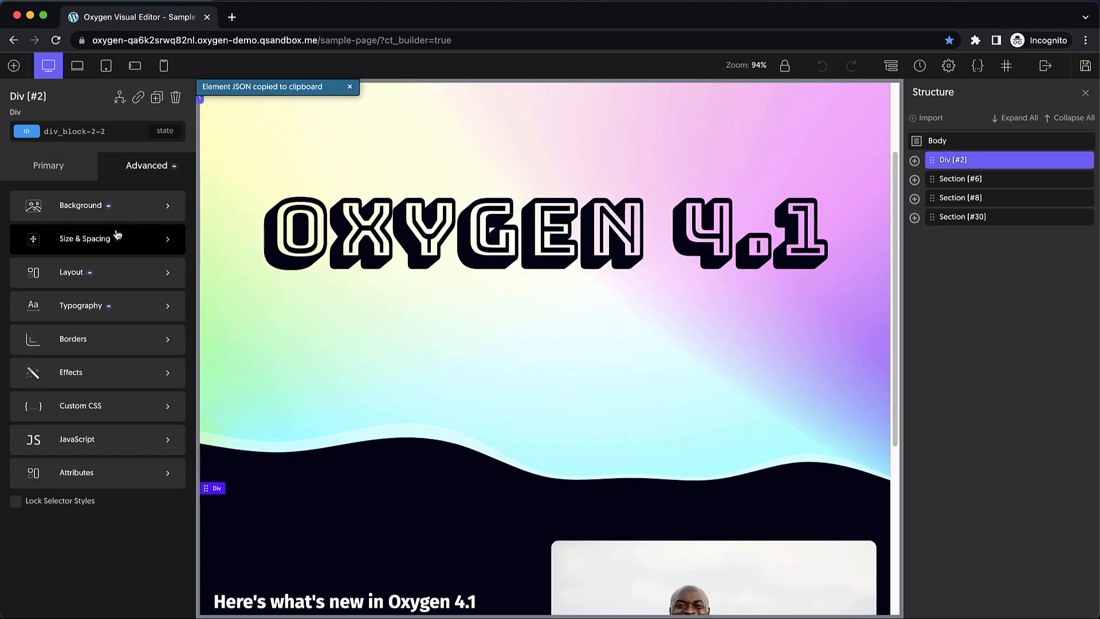
{"action": "left_click", "coordinate": [84, 238]}
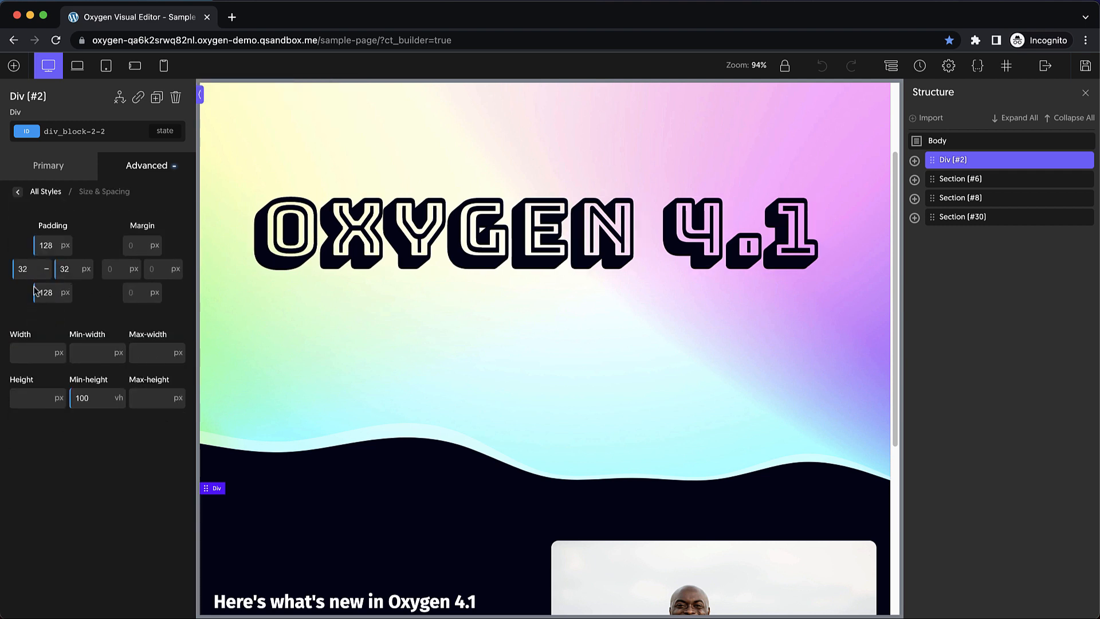
{"action": "left_click", "coordinate": [23, 269]}
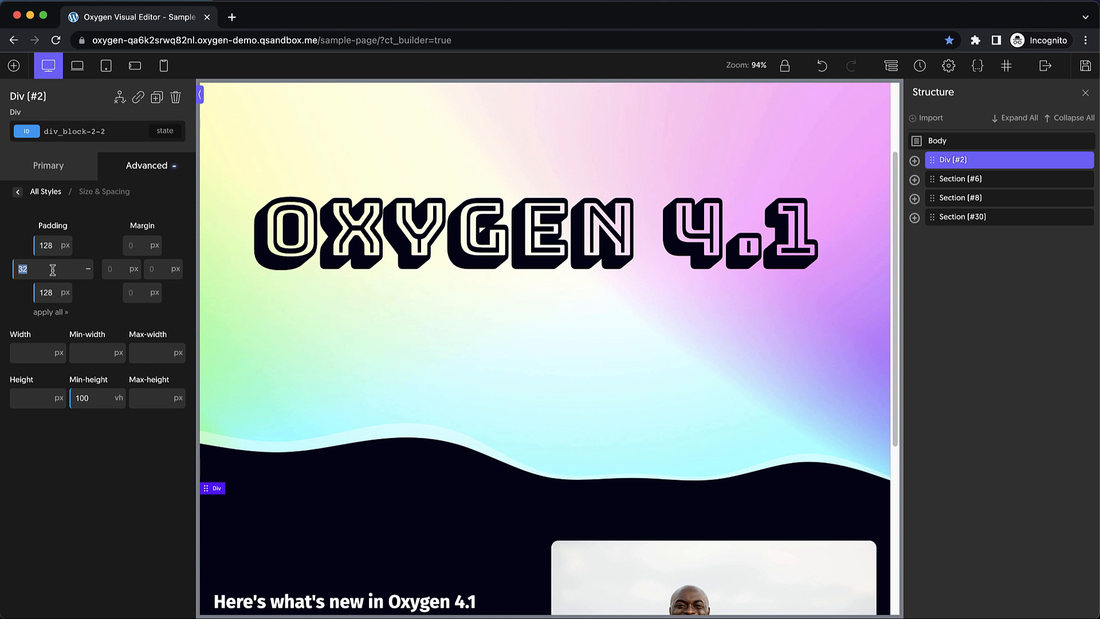
{"action": "type", "text": "calc"}
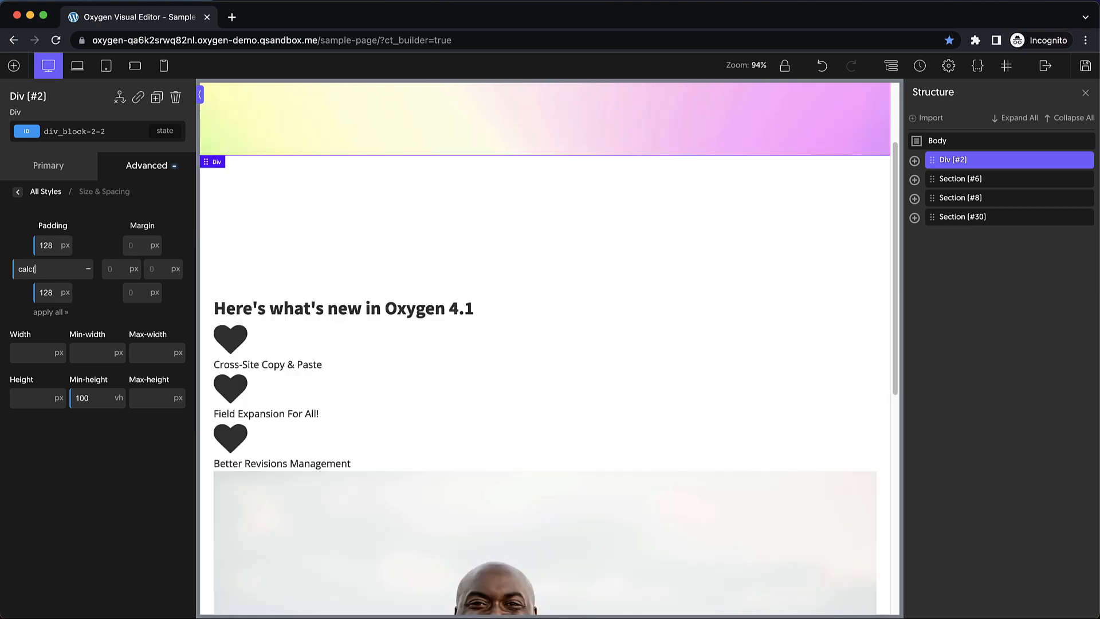
{"action": "type", "text": "(50px - 32px)"}
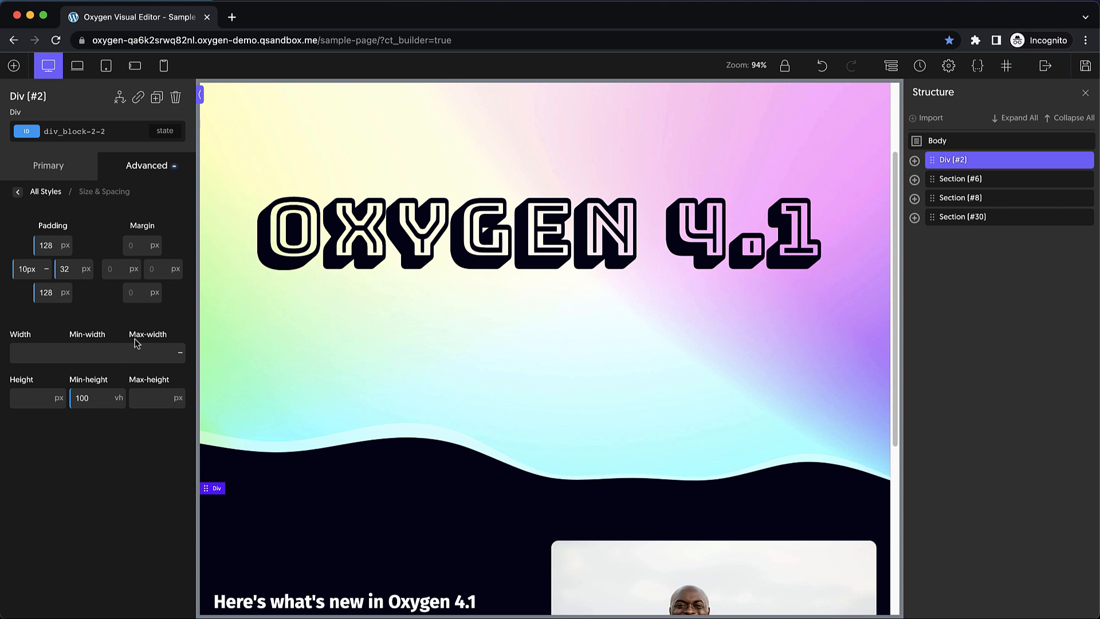
Step: Open the hero div's Typography settings and begin typing 'clam' for a clamp value
{"action": "left_click", "coordinate": [17, 191]}
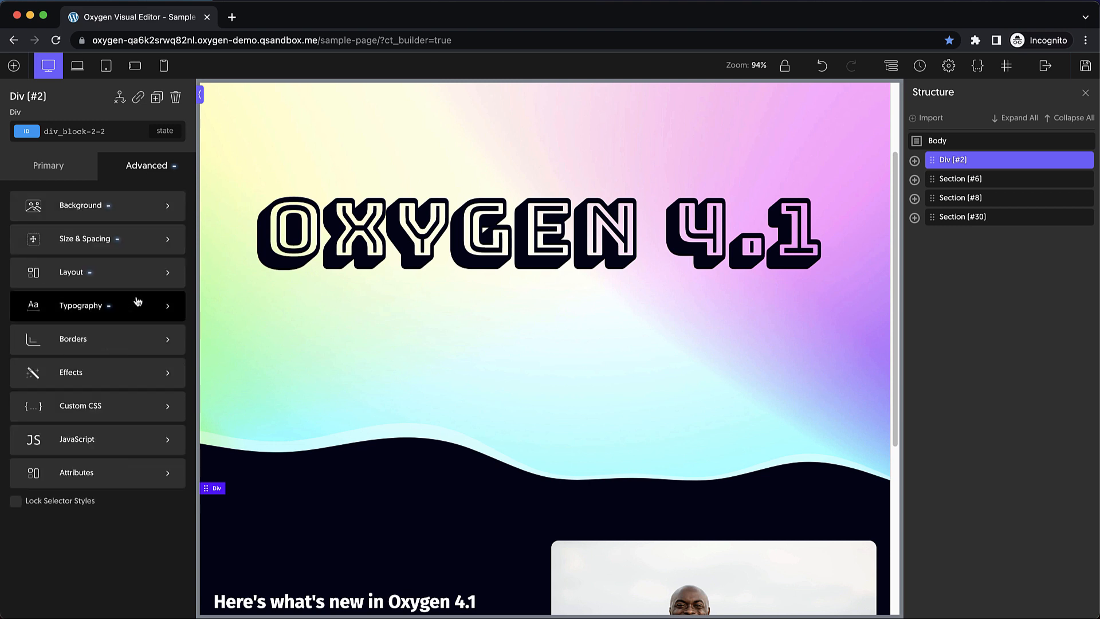
{"action": "left_click", "coordinate": [81, 305]}
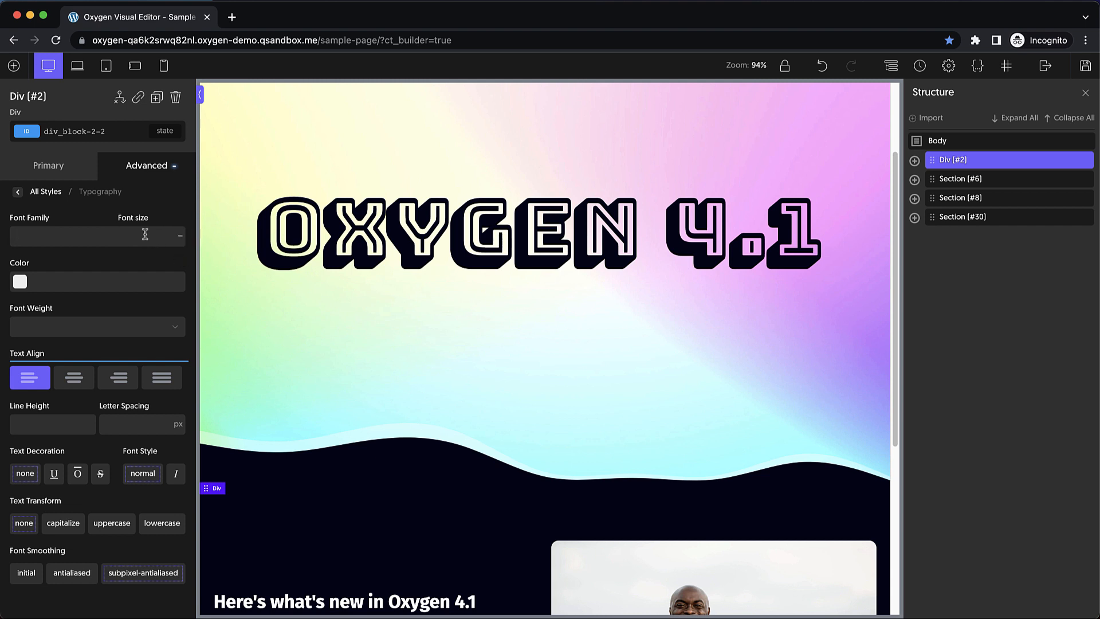
{"action": "type", "text": "clam"}
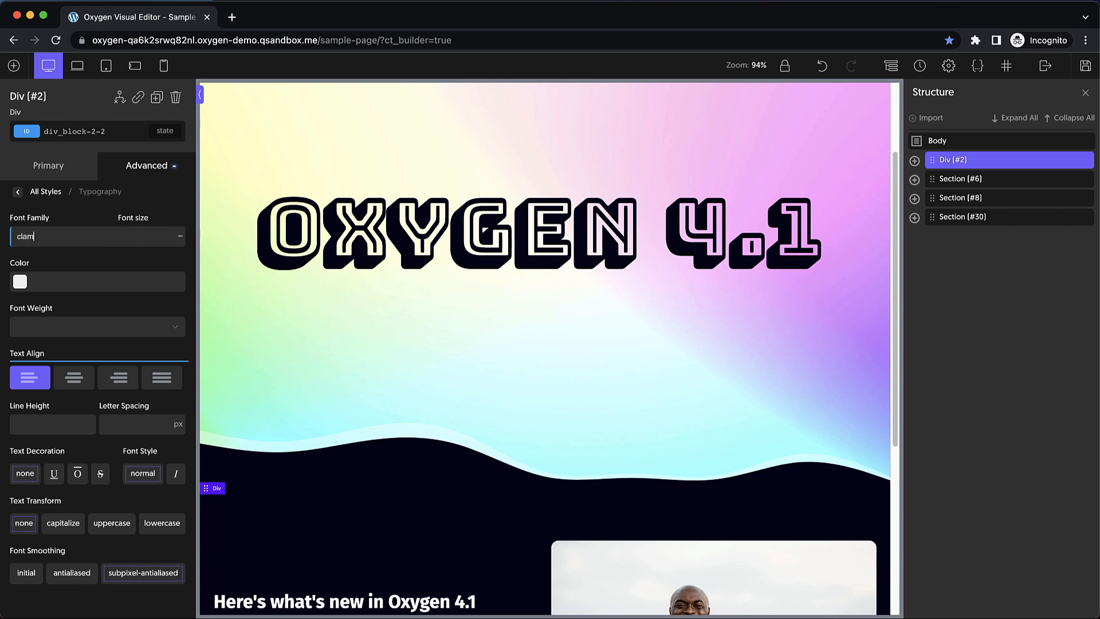
Step: Confirm the clamp() font size, then edit the H1 font size under Global Styles > Headings
{"action": "left_click", "coordinate": [947, 66]}
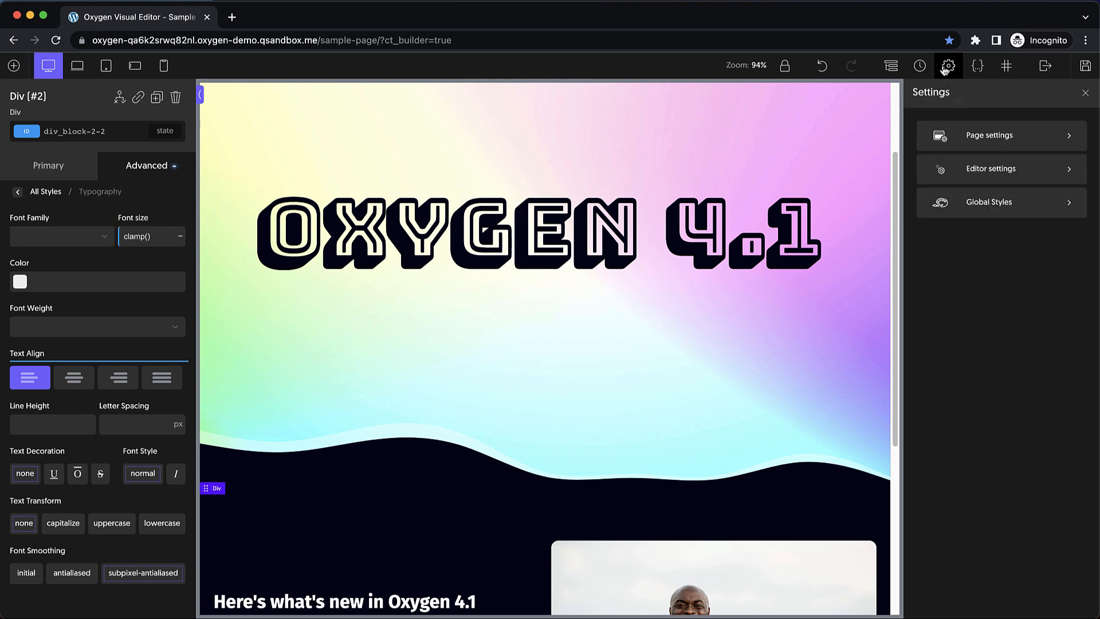
{"action": "left_click", "coordinate": [987, 202]}
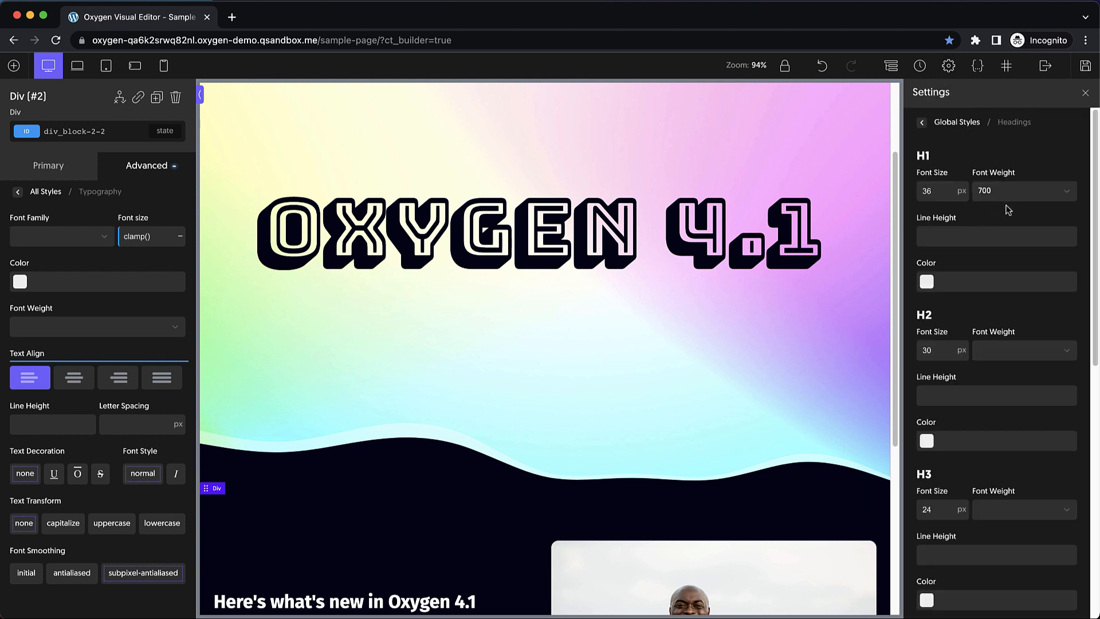
{"action": "left_click", "coordinate": [962, 191]}
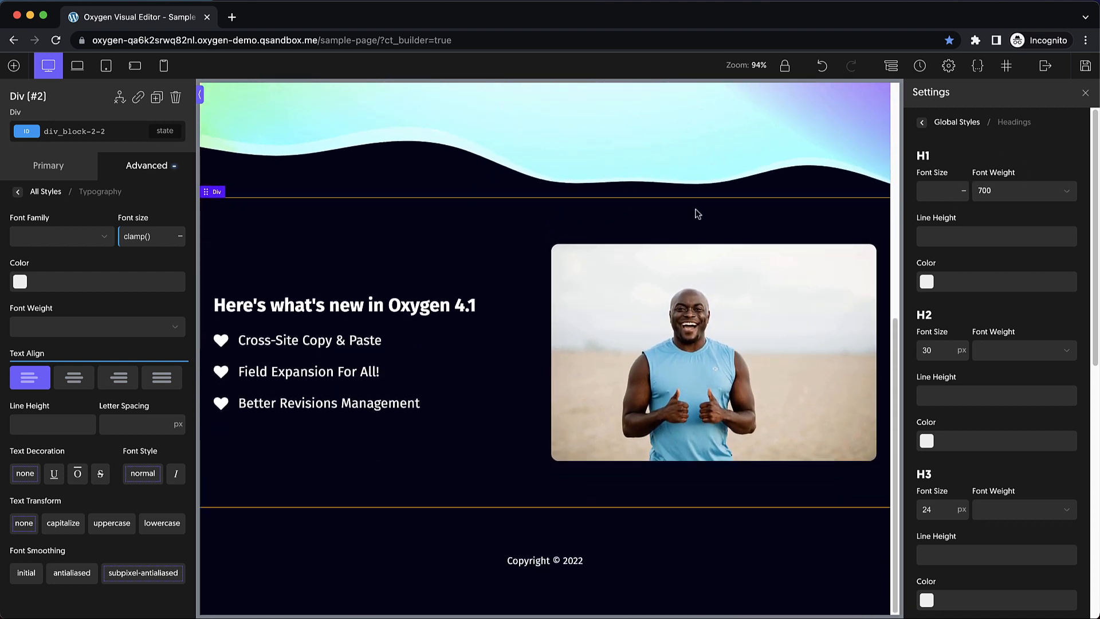
{"action": "left_click", "coordinate": [328, 402]}
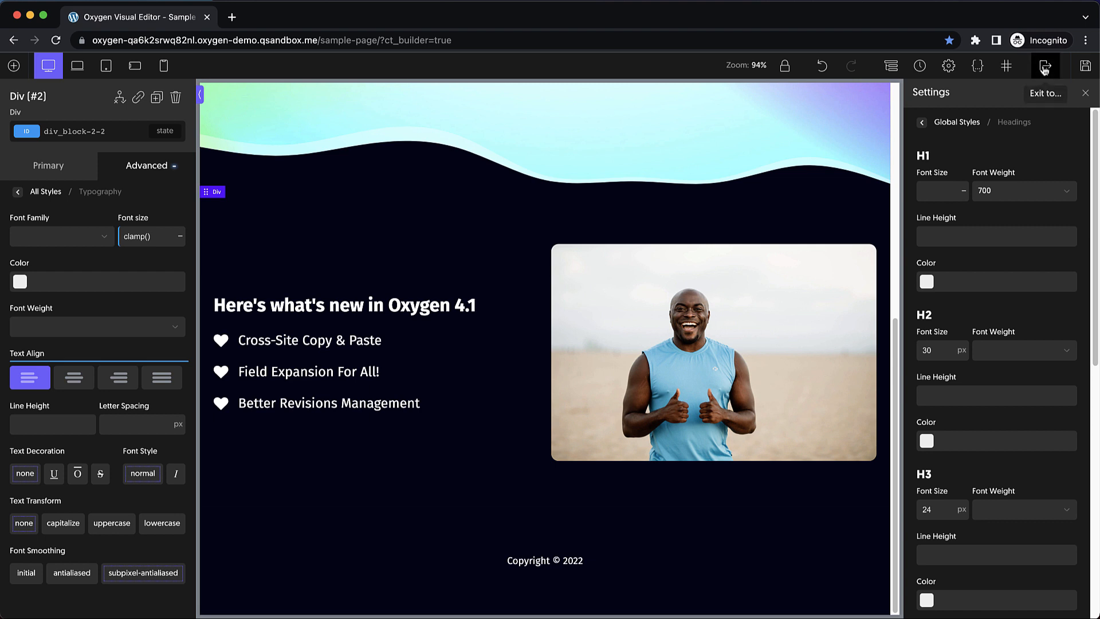
Step: Exit to WP Admin, review the page's Oxygen revisions, then open Oxygen Settings > Revisions
{"action": "left_click", "coordinate": [1044, 66]}
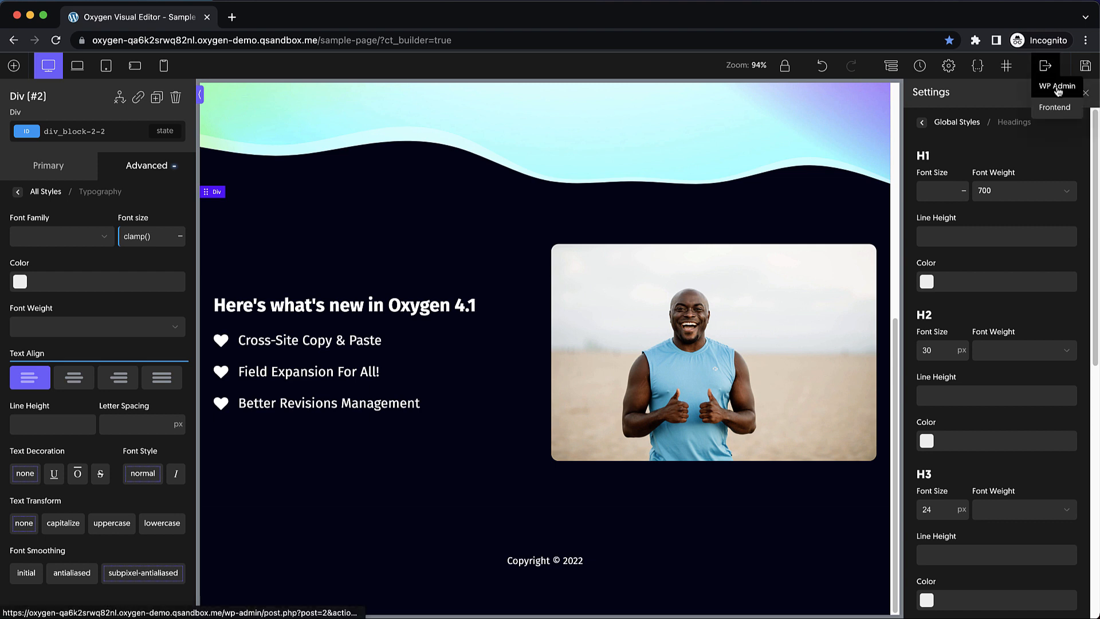
{"action": "left_click", "coordinate": [1056, 85]}
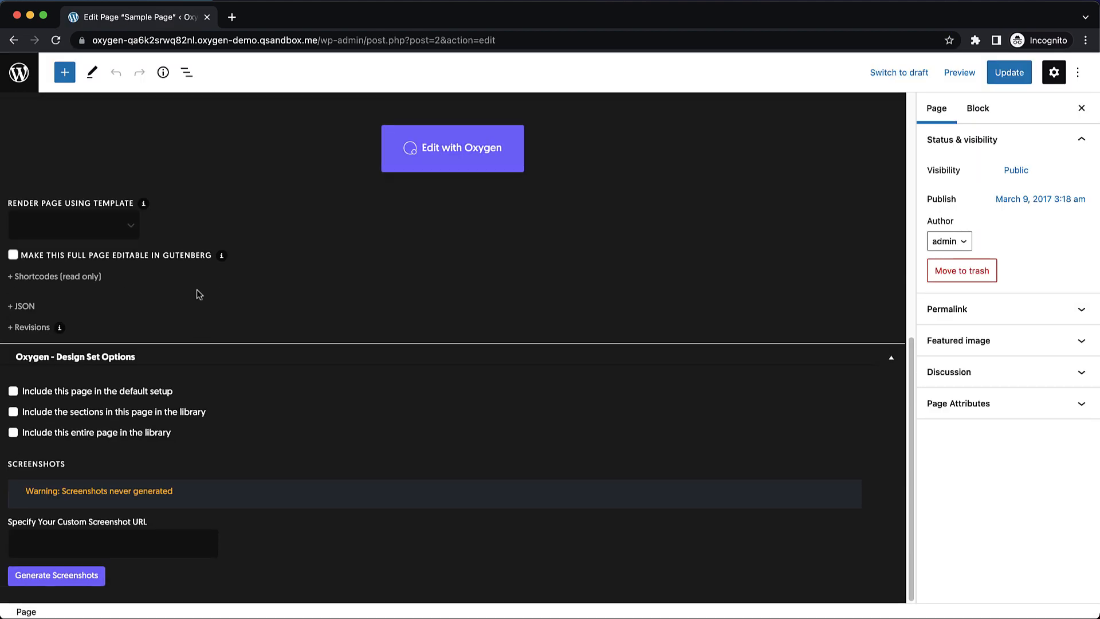
{"action": "left_click", "coordinate": [28, 327]}
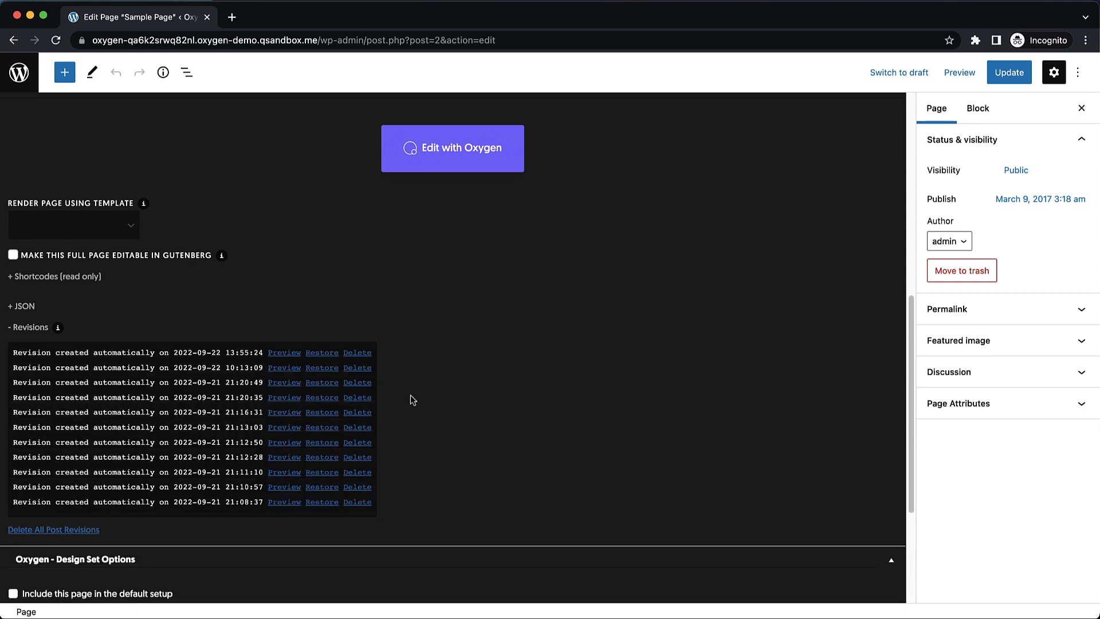
{"action": "scroll", "scroll_direction": "down", "scroll_amount": 3}
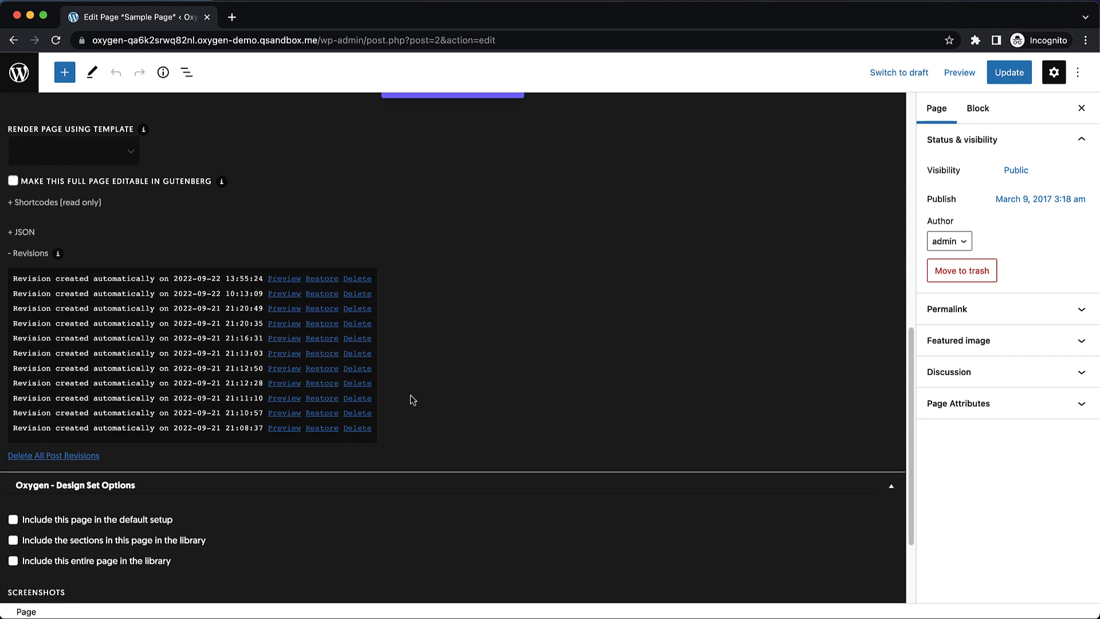
{"action": "mouse_move", "coordinate": [53, 455]}
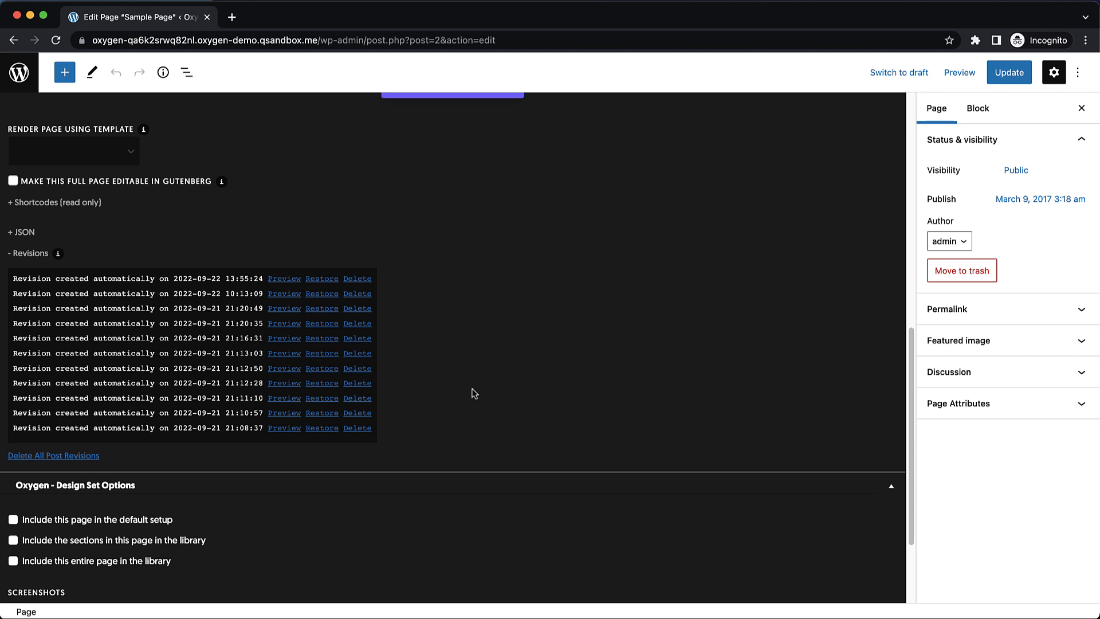
{"action": "mouse_move", "coordinate": [384, 268]}
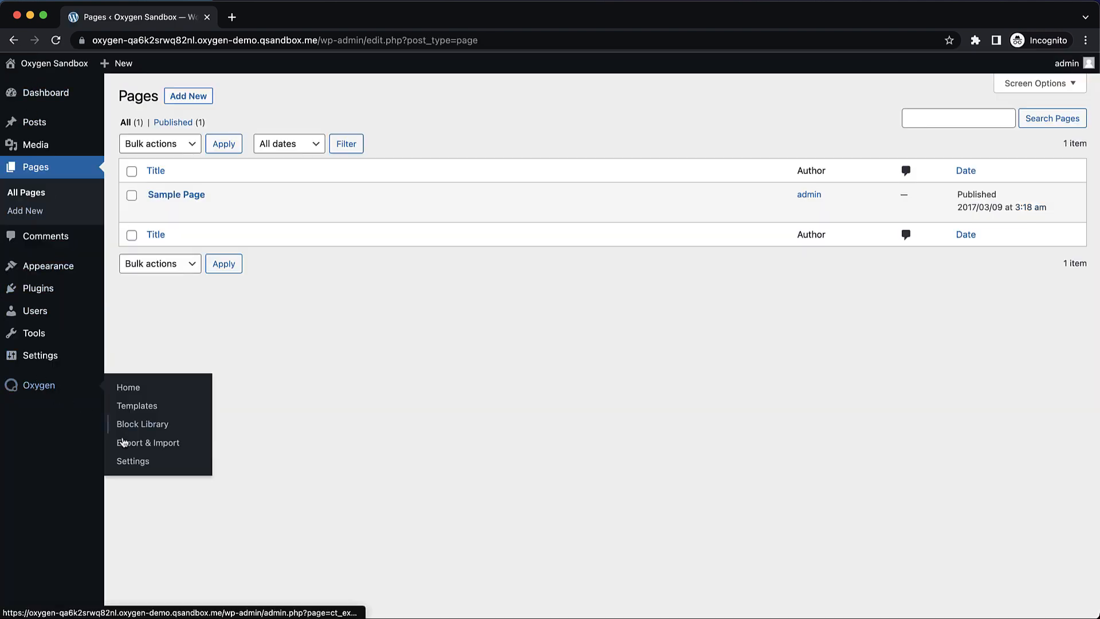
{"action": "left_click", "coordinate": [132, 460]}
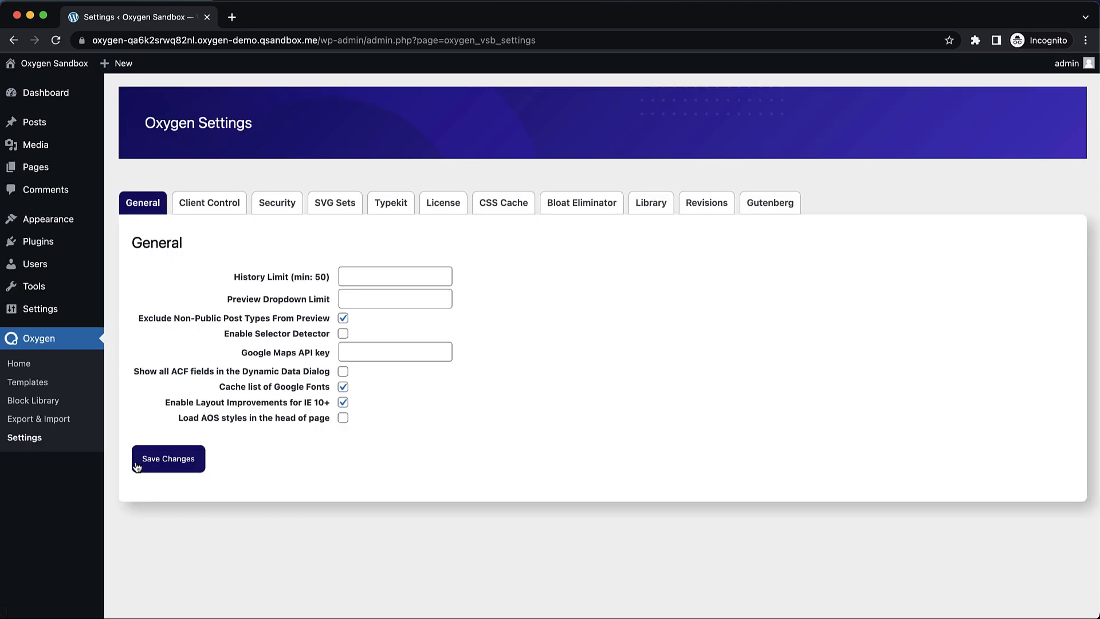
{"action": "left_click", "coordinate": [706, 203]}
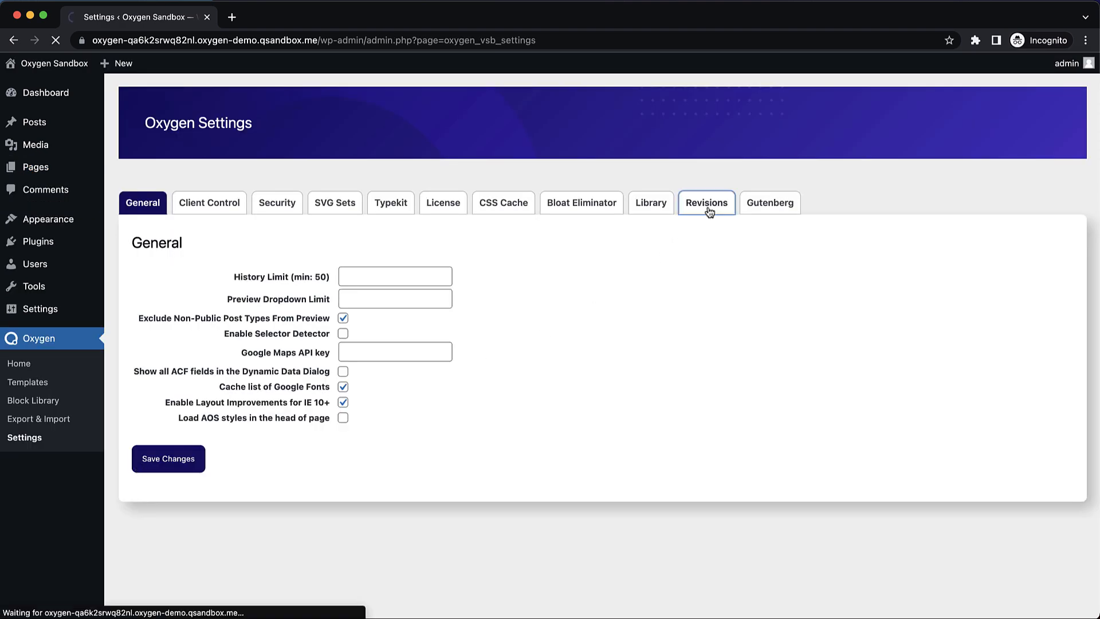
Step: Set maximum latest revisions to 20 and select the daily revisions limit of 30
{"action": "left_click", "coordinate": [706, 203]}
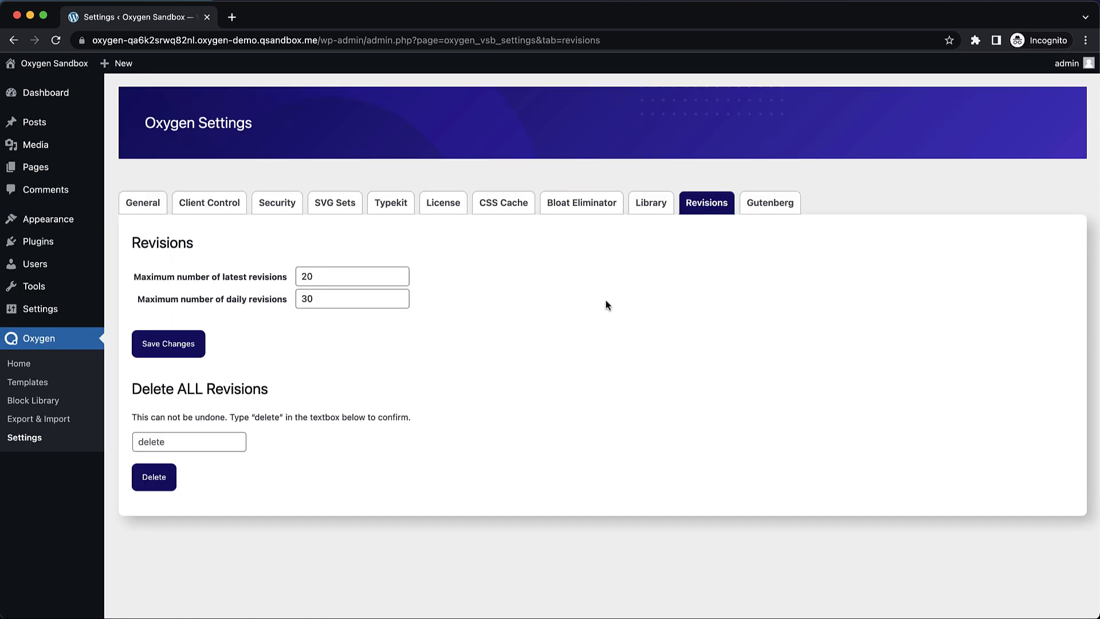
{"action": "left_click", "coordinate": [352, 276]}
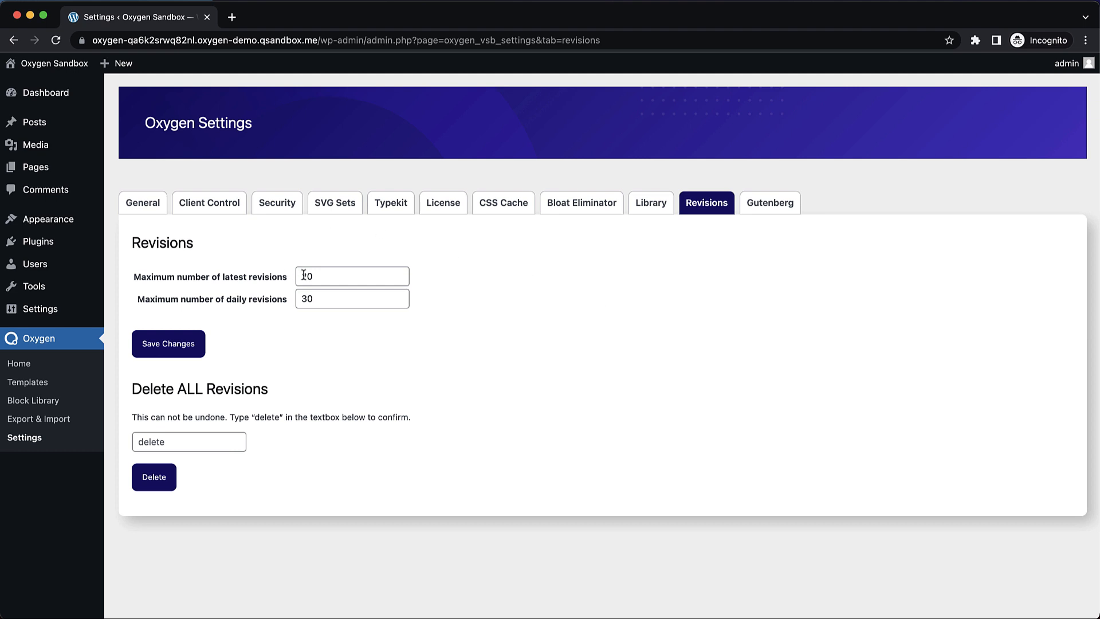
{"action": "type", "text": "20"}
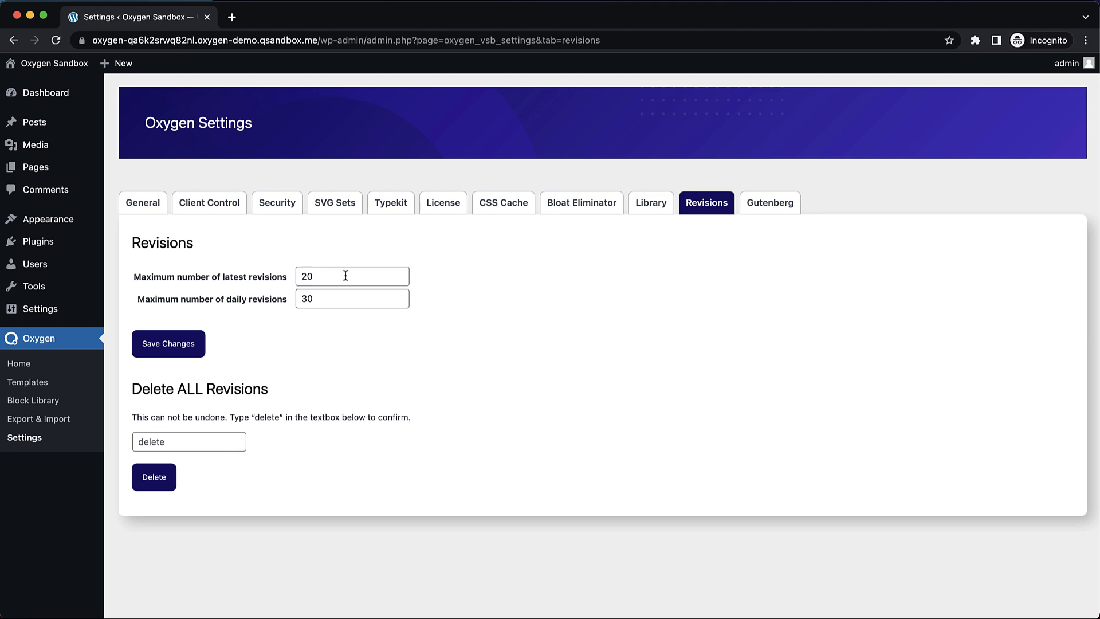
{"action": "left_click", "coordinate": [352, 298]}
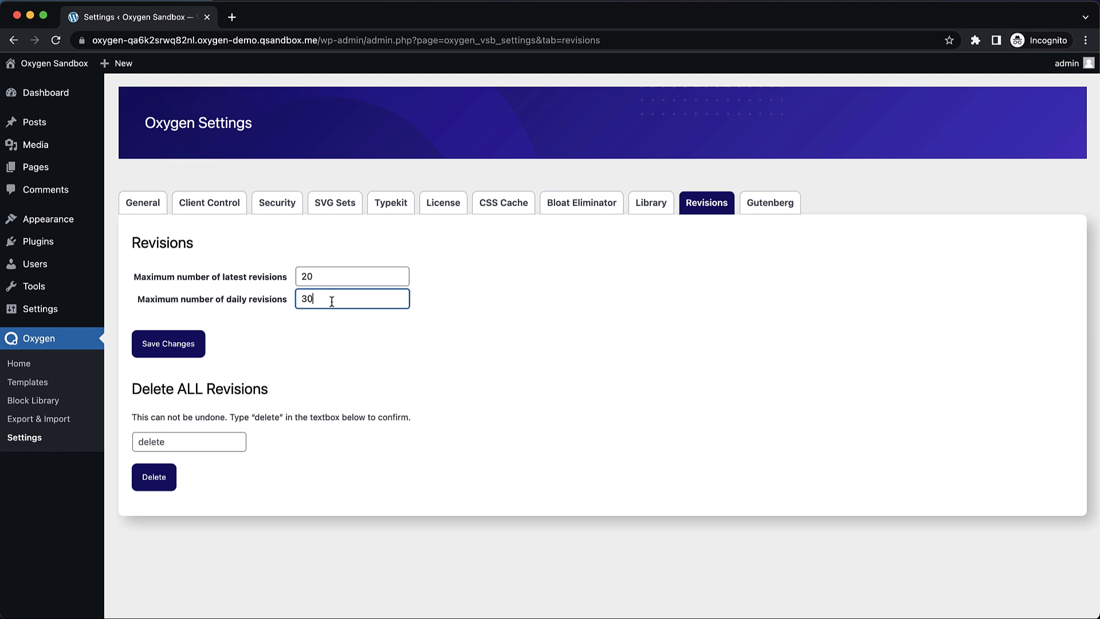
{"action": "double_click", "coordinate": [303, 298]}
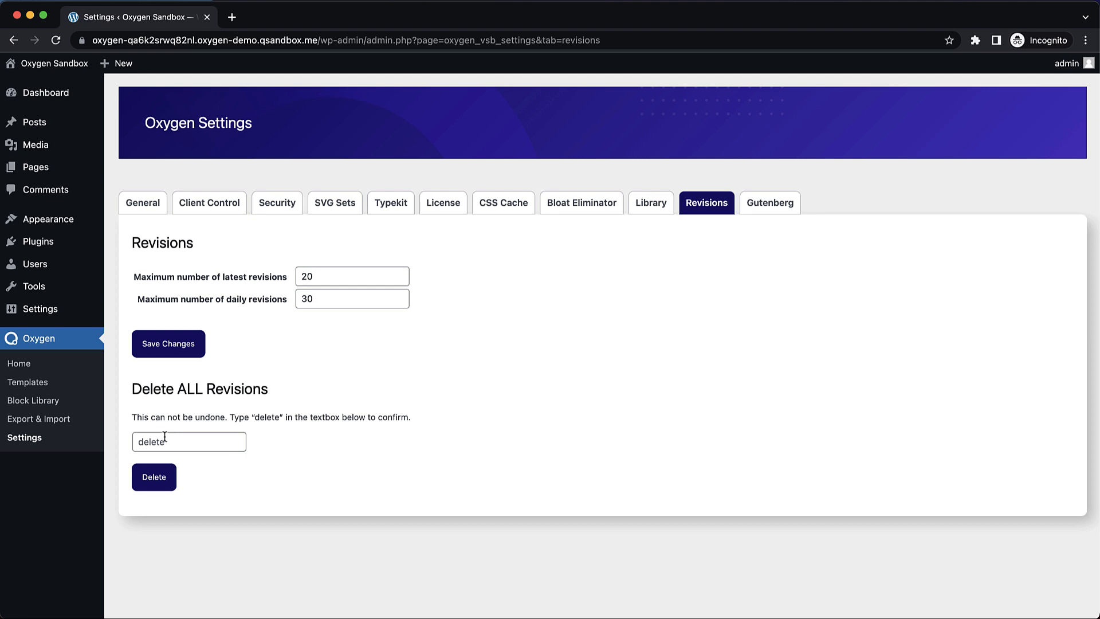
{"action": "mouse_move", "coordinate": [591, 384]}
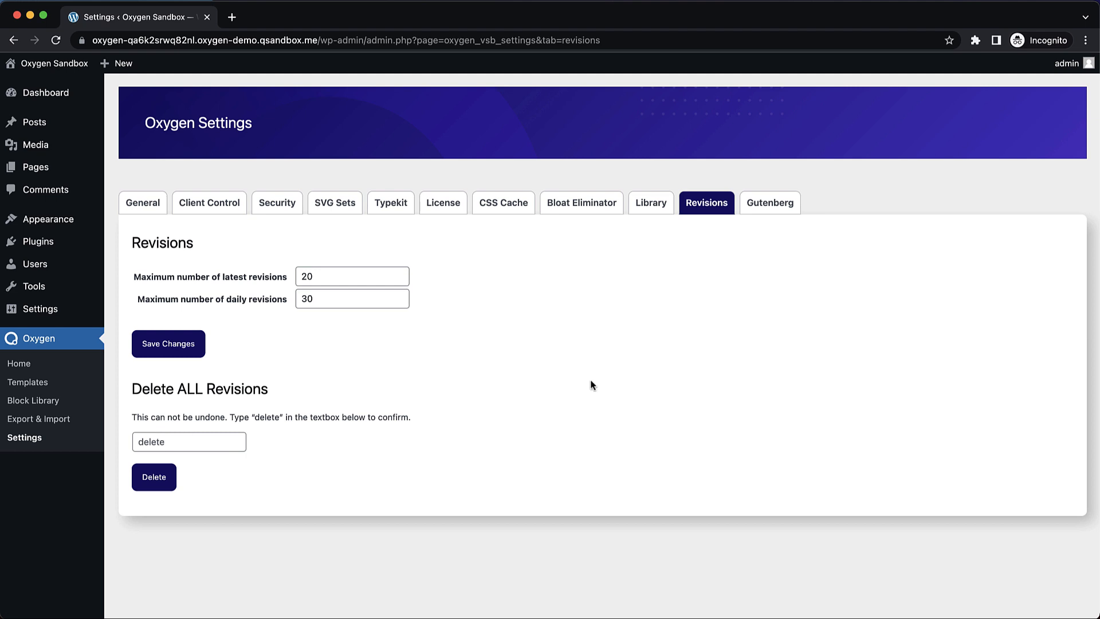